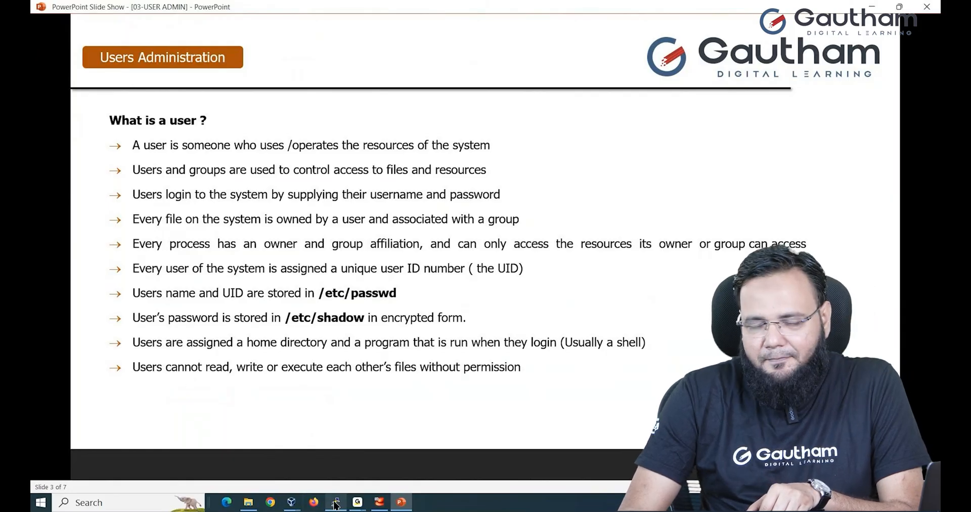
Step: Switch from the PowerPoint slide show to the root PuTTY terminal session
{"action": "left_click", "coordinate": [335, 502]}
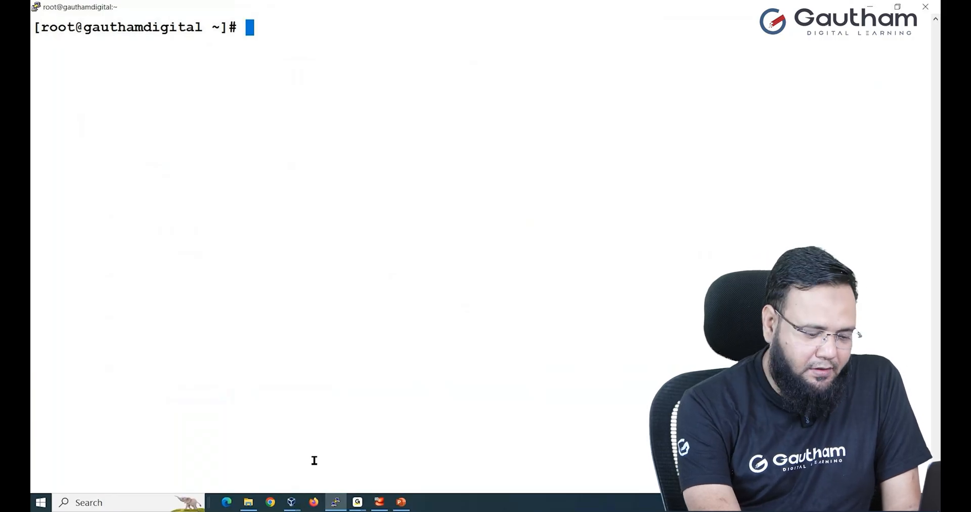
Step: Page through /etc/passwd with more, highlighting root's /bin/bash shell, then quit back to the prompt
{"action": "type", "text": "more"}
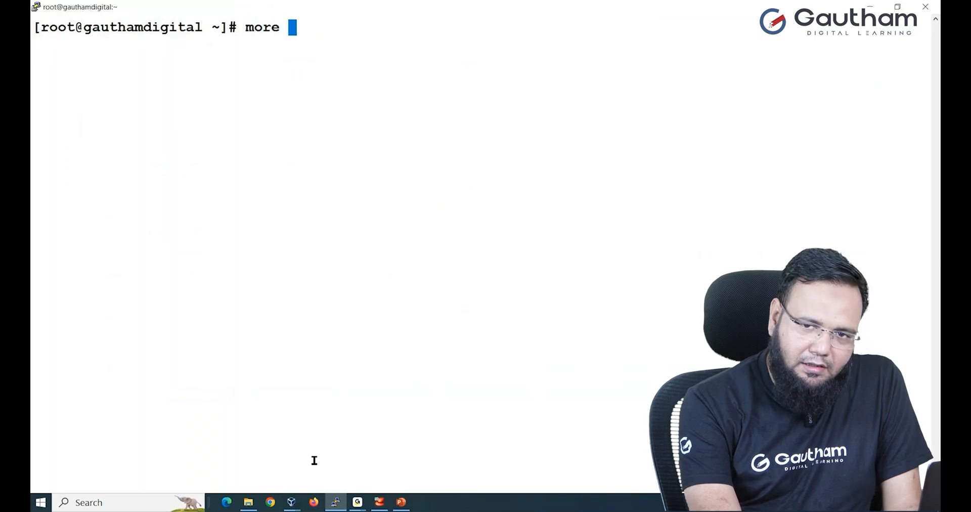
{"action": "type", "text": "/etc/passwd"}
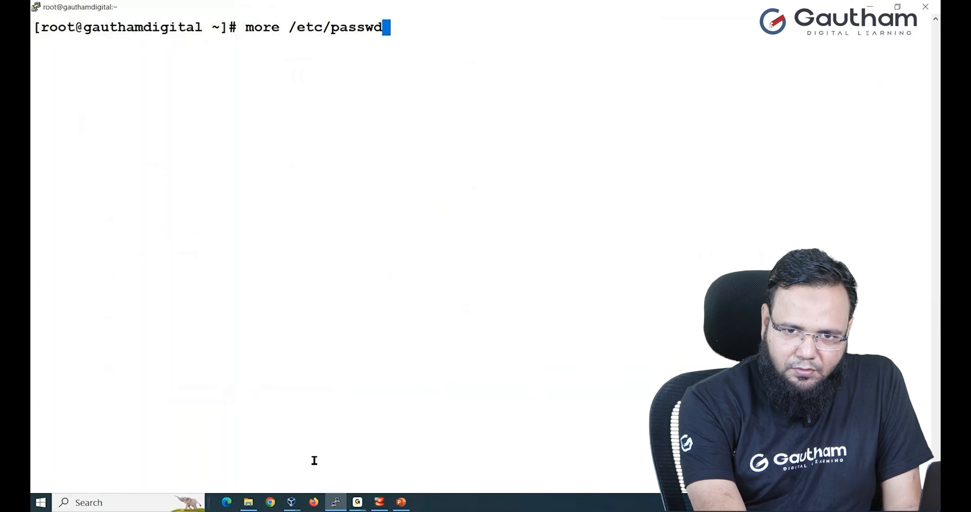
{"action": "key", "text": "Return"}
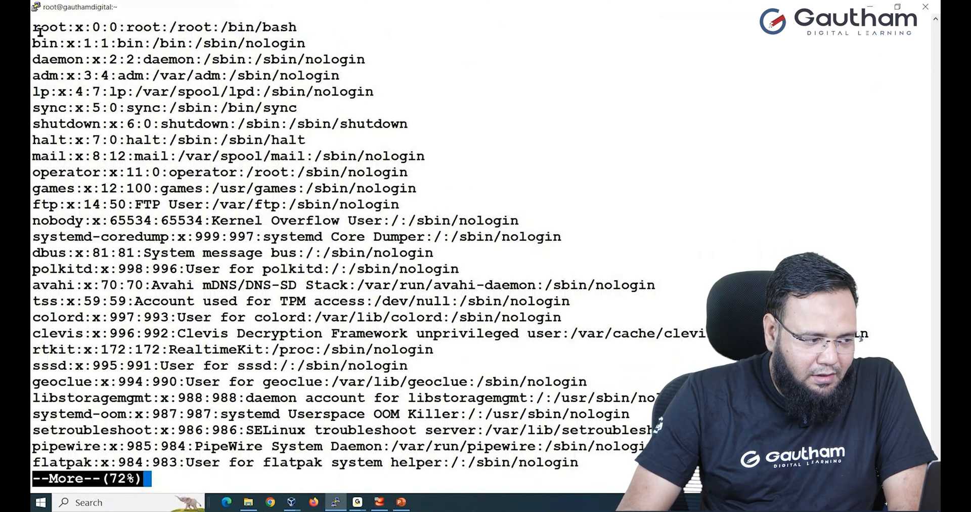
{"action": "double_click", "coordinate": [48, 27]}
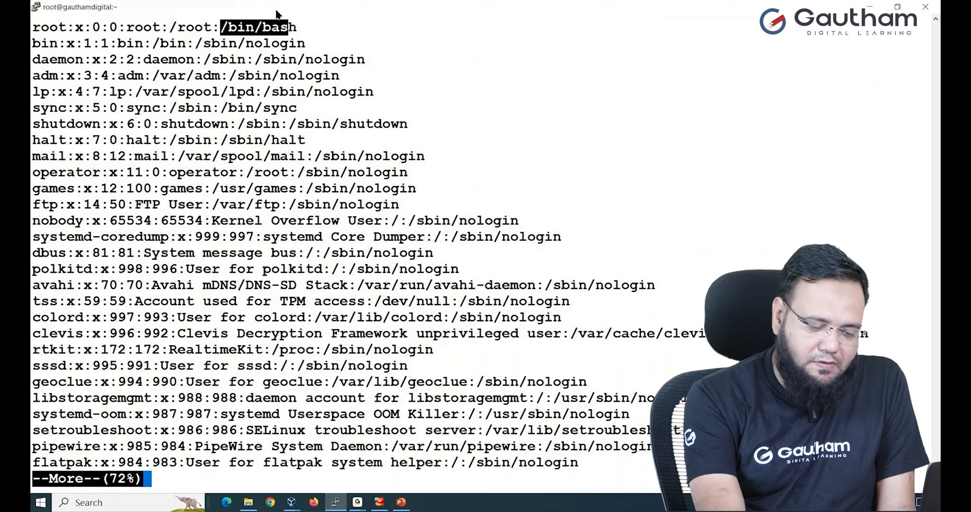
{"action": "key", "text": "q"}
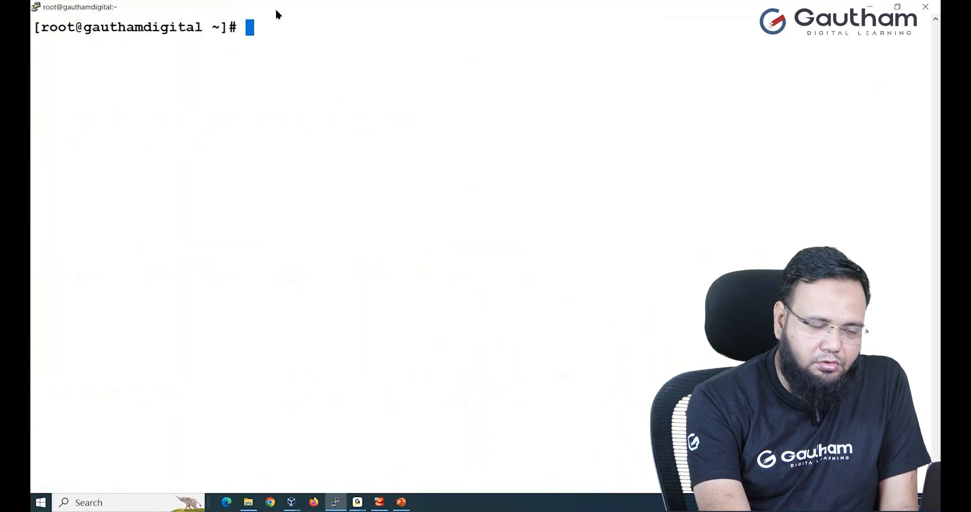
Step: Show the last ten /etc/passwd lines and highlight the regular user musab
{"action": "type", "text": "tail /etc/p"}
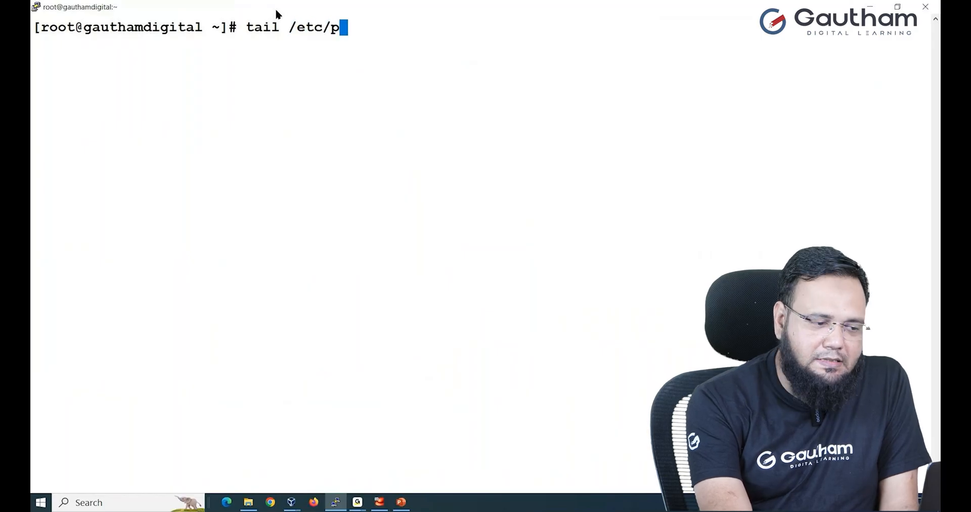
{"action": "key", "text": "Return"}
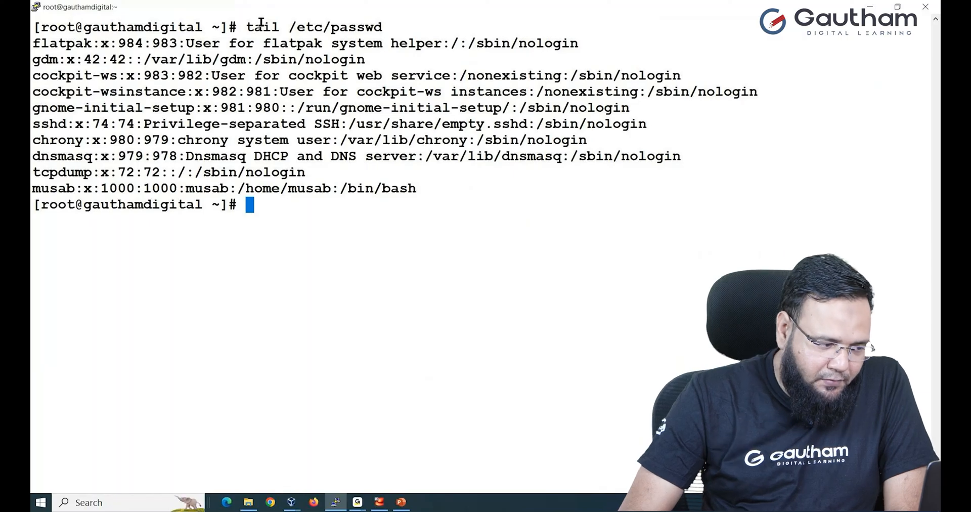
{"action": "double_click", "coordinate": [53, 188]}
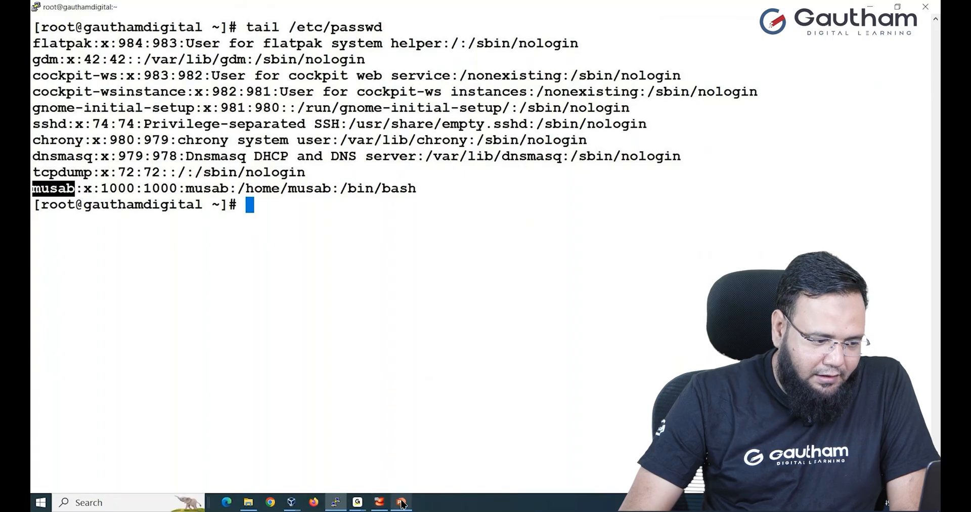
{"action": "left_click", "coordinate": [401, 502]}
{"action": "type", "text": "tail /et"}
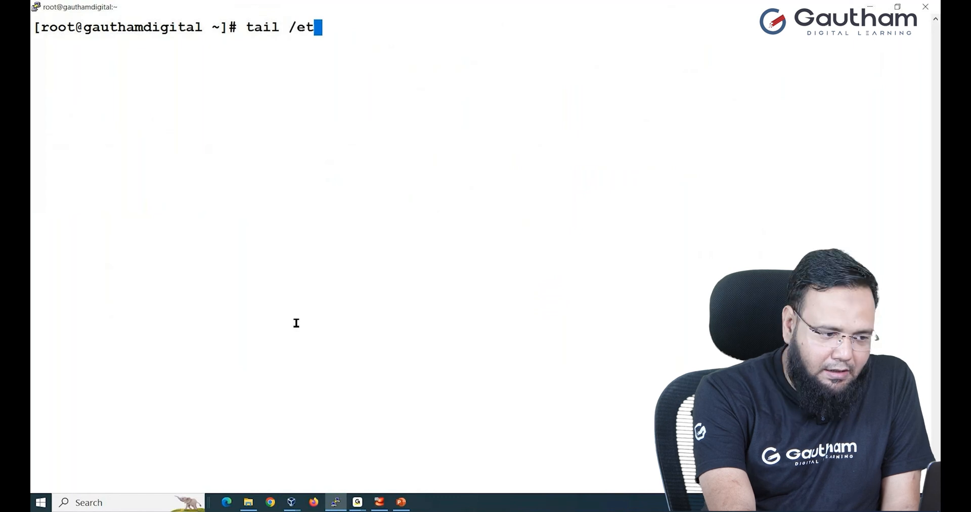
Step: Show the tail of /etc/shadow and highlight the $6 hash prefix in musab's password
{"action": "type", "text": "c/shadow"}
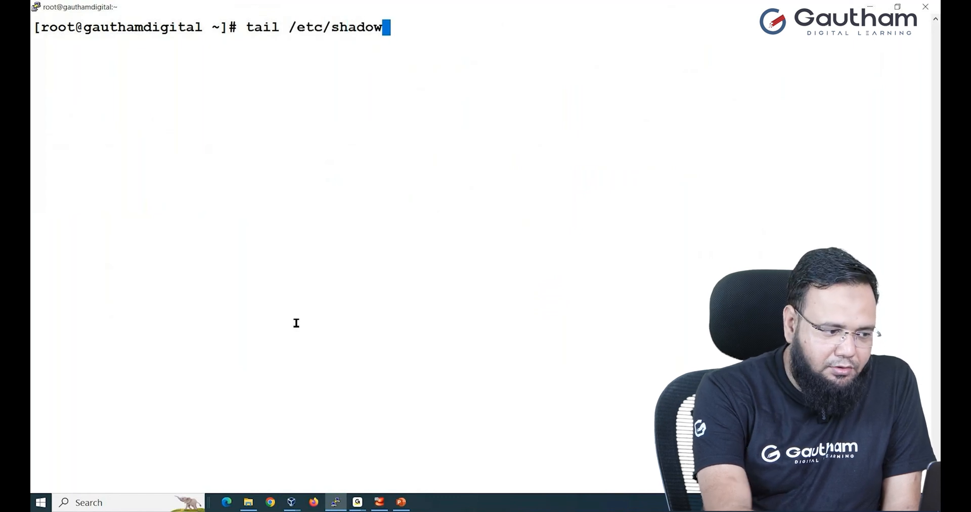
{"action": "key", "text": "Return"}
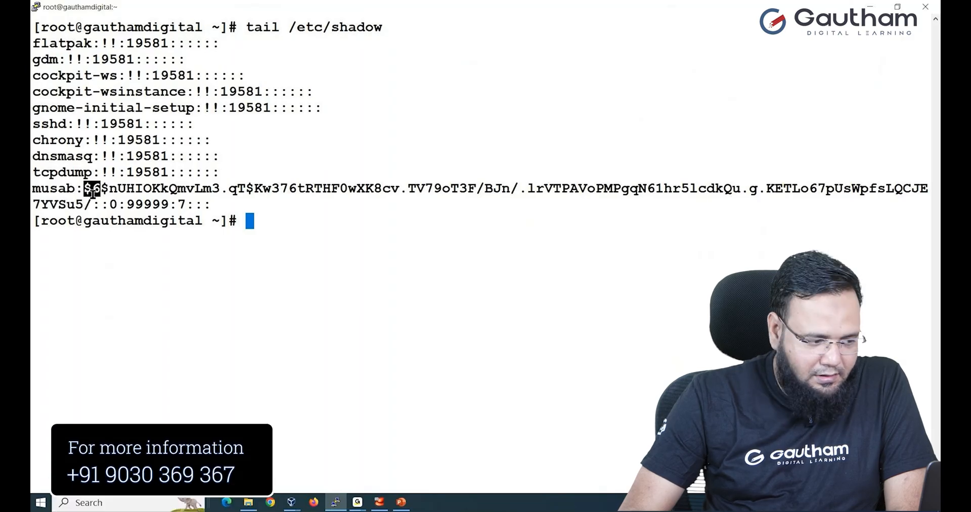
{"action": "left_click_drag", "start_coordinate": [84, 188], "coordinate": [99, 204]}
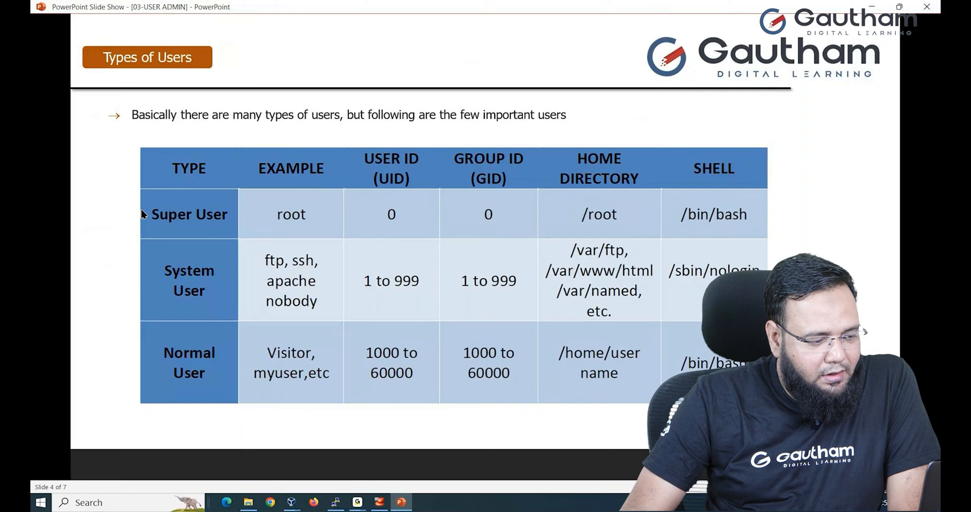
{"action": "mouse_move", "coordinate": [194, 221]}
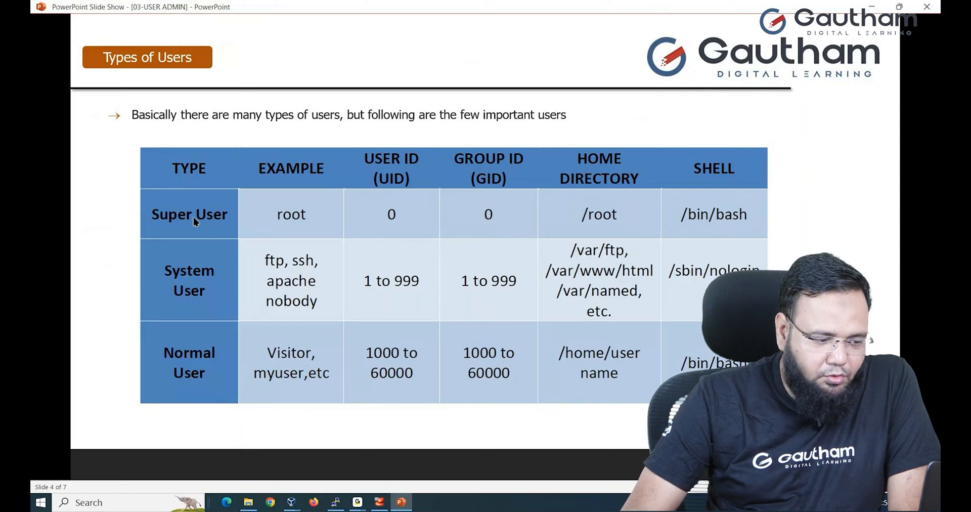
{"action": "mouse_move", "coordinate": [296, 231]}
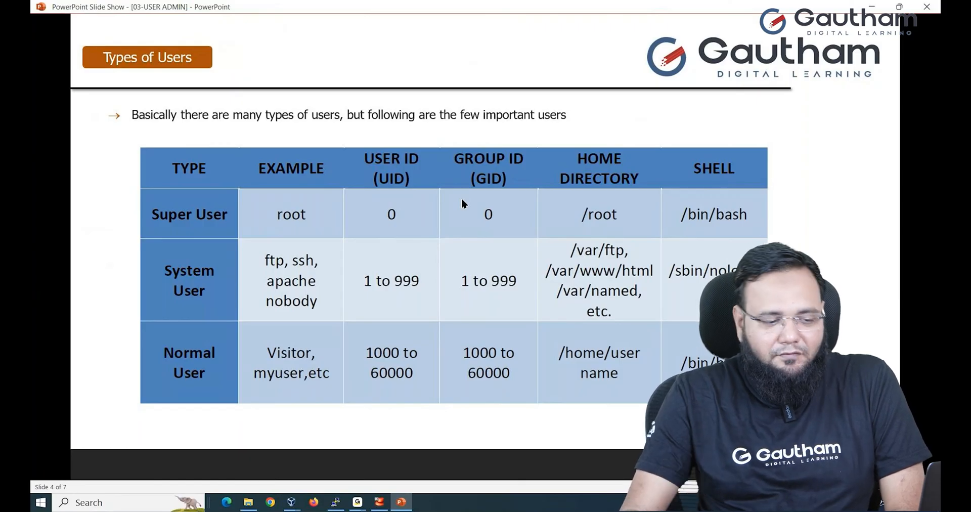
{"action": "mouse_move", "coordinate": [582, 220]}
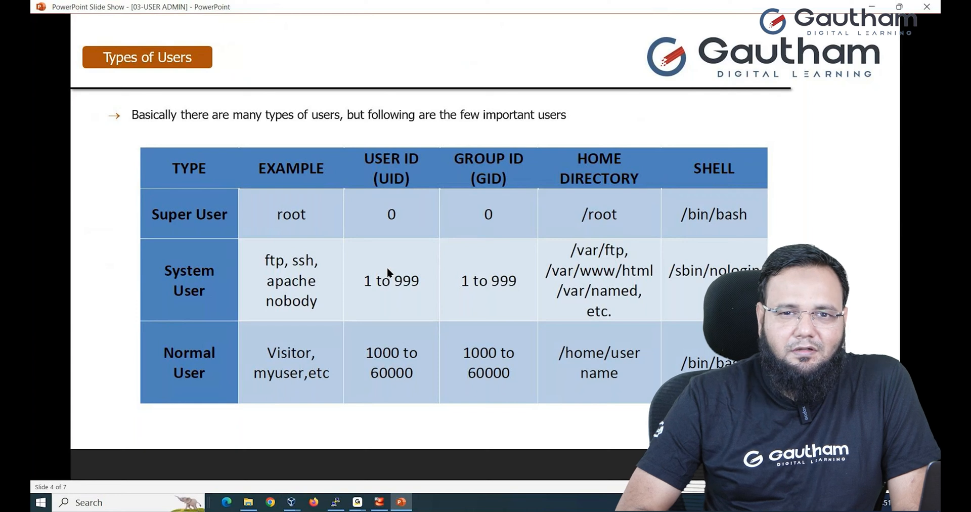
{"action": "mouse_move", "coordinate": [391, 302]}
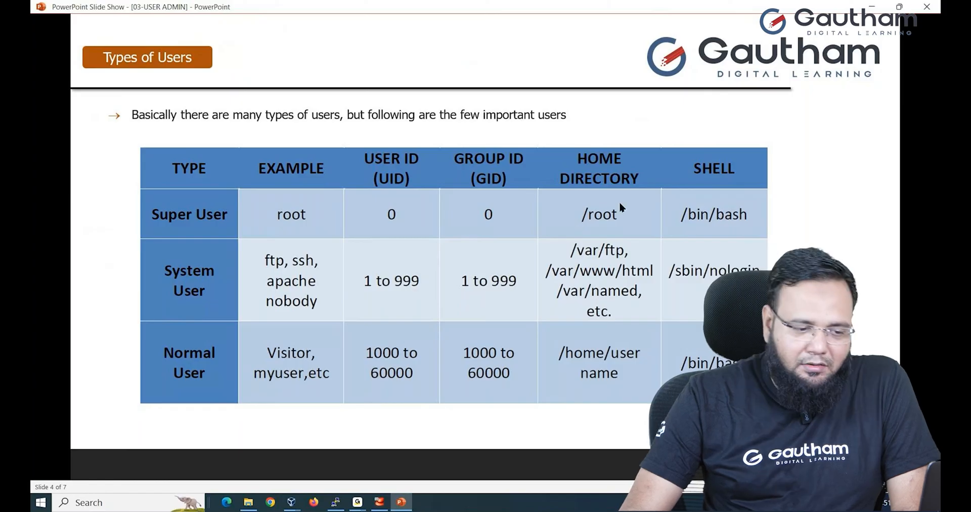
{"action": "mouse_move", "coordinate": [580, 246]}
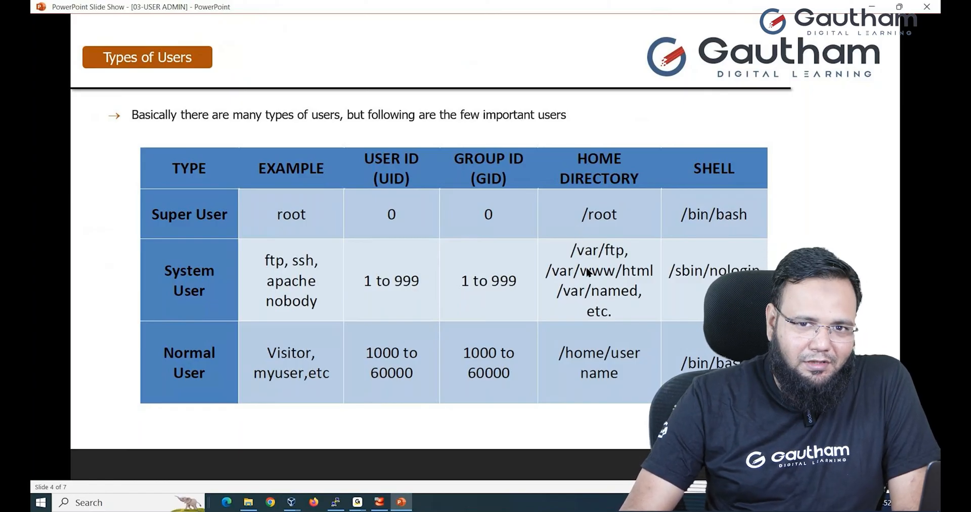
{"action": "mouse_move", "coordinate": [563, 283]}
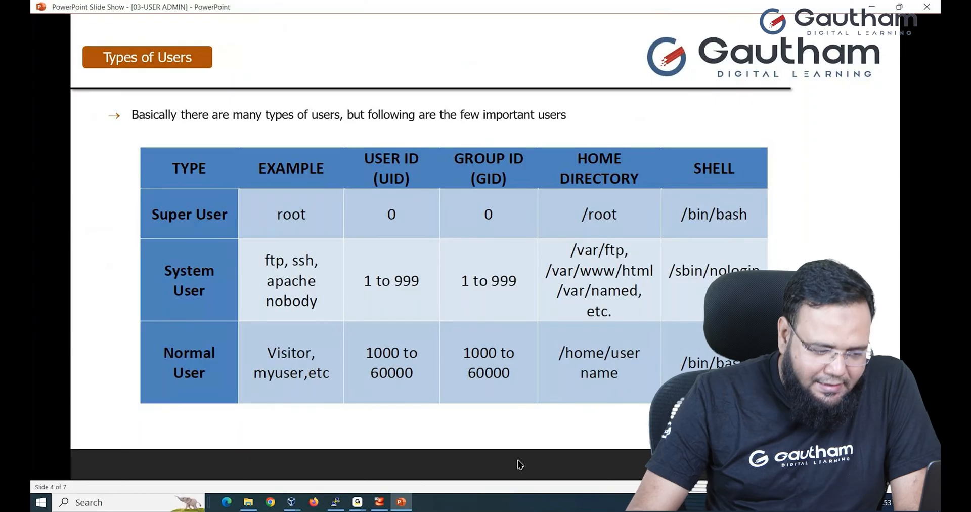
Step: Bring the root PuTTY session back in front of the Types of Users slide
{"action": "left_click", "coordinate": [334, 501]}
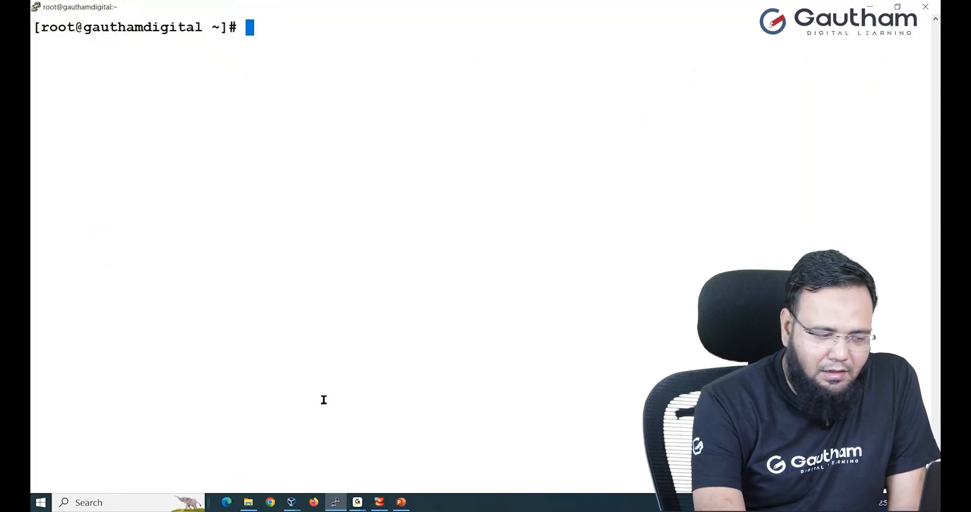
Step: Create the new user ravi with useradd
{"action": "key", "text": "Return"}
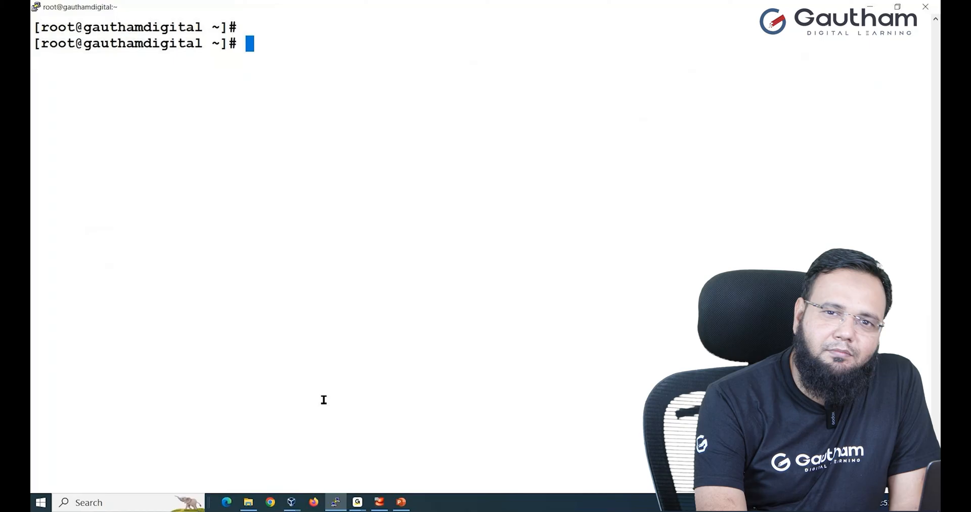
{"action": "type", "text": "u"}
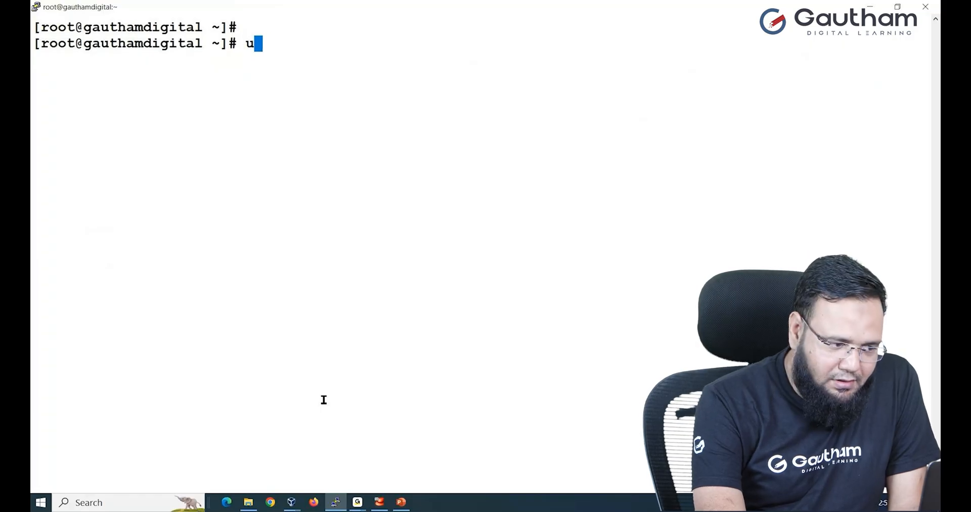
{"action": "type", "text": "seradd"}
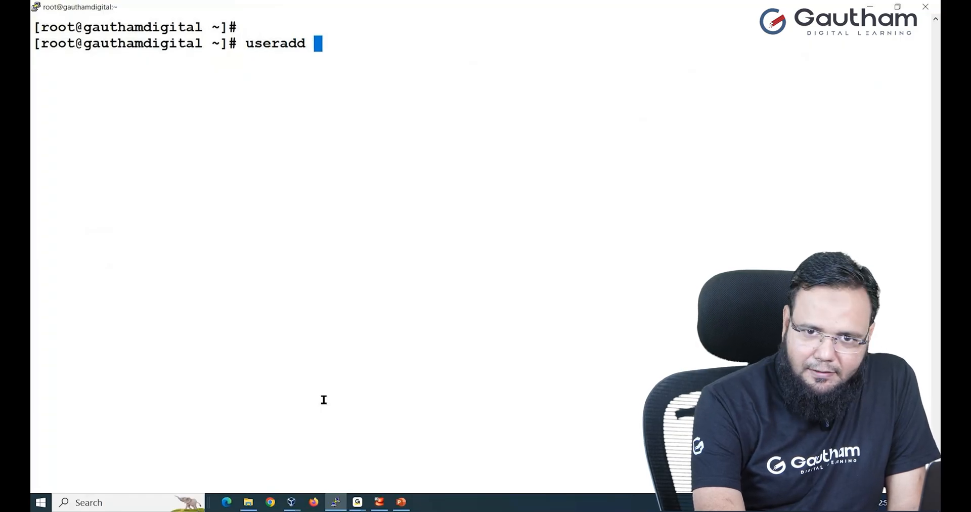
{"action": "type", "text": "ravi"}
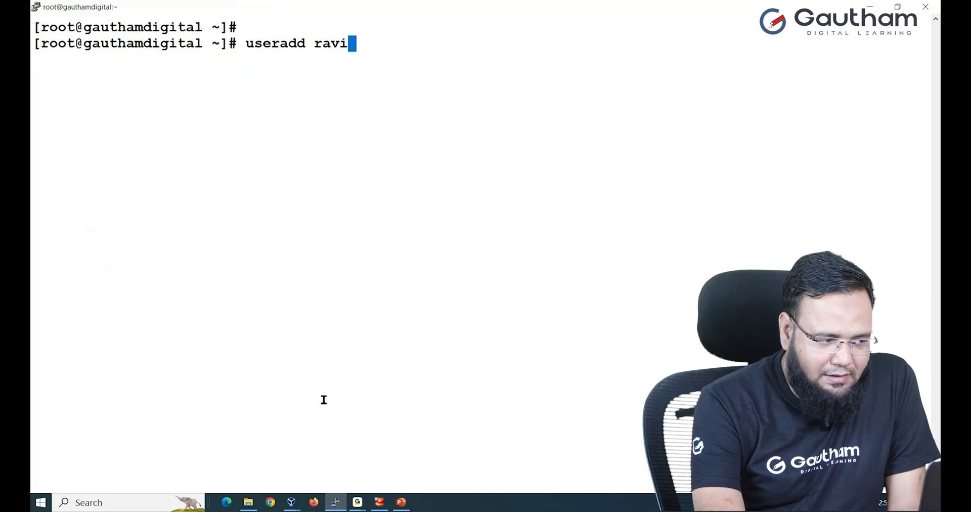
{"action": "key", "text": "Return"}
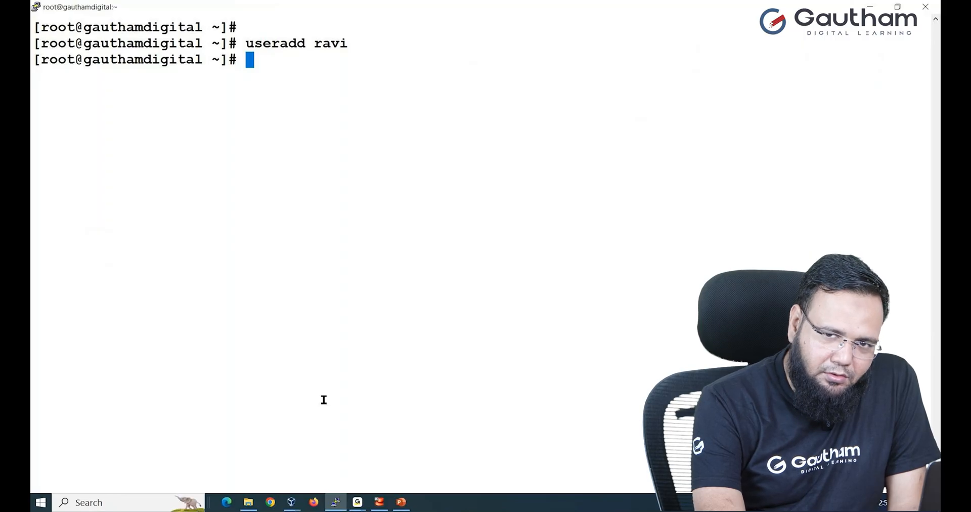
Step: Confirm ravi's UID and GID 1001 with id and view its new /etc/passwd entry
{"action": "type", "text": "id ravi"}
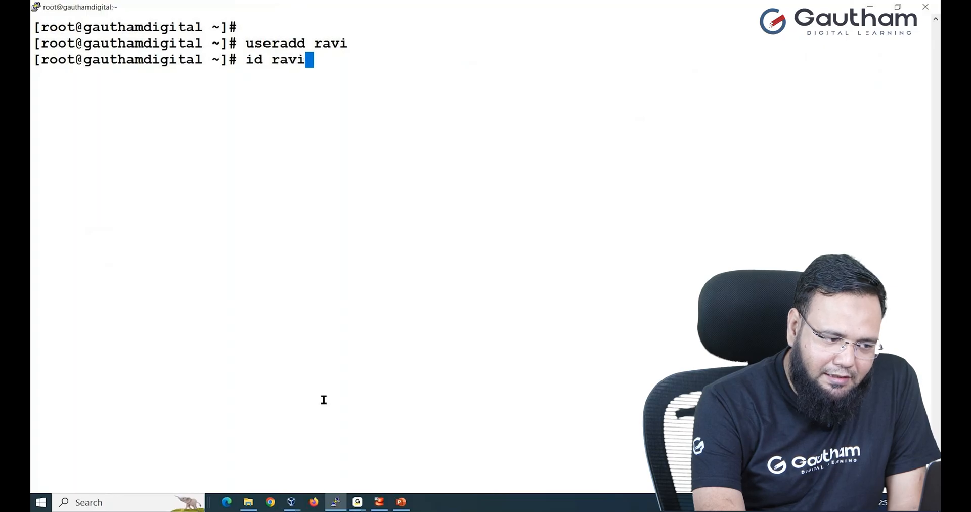
{"action": "key", "text": "Return"}
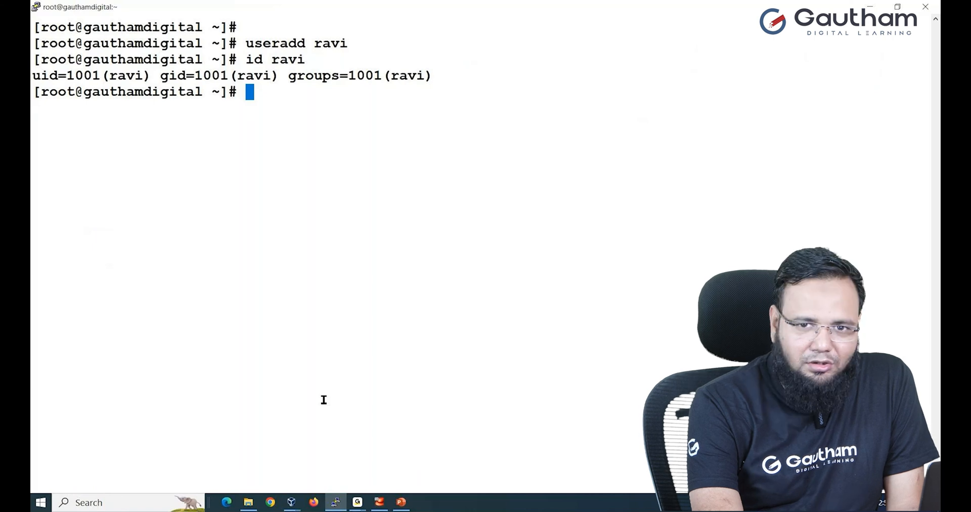
{"action": "type", "text": "tail"}
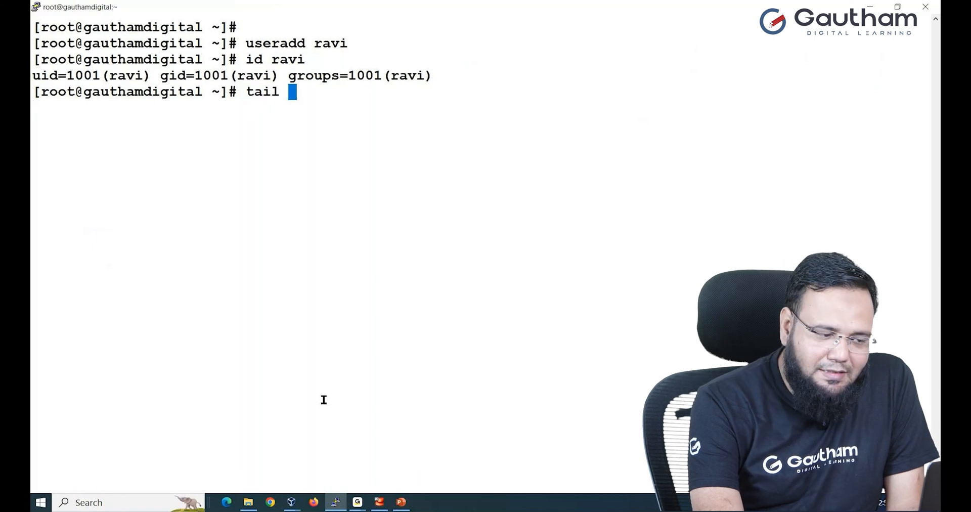
{"action": "type", "text": "/etc/passwd"}
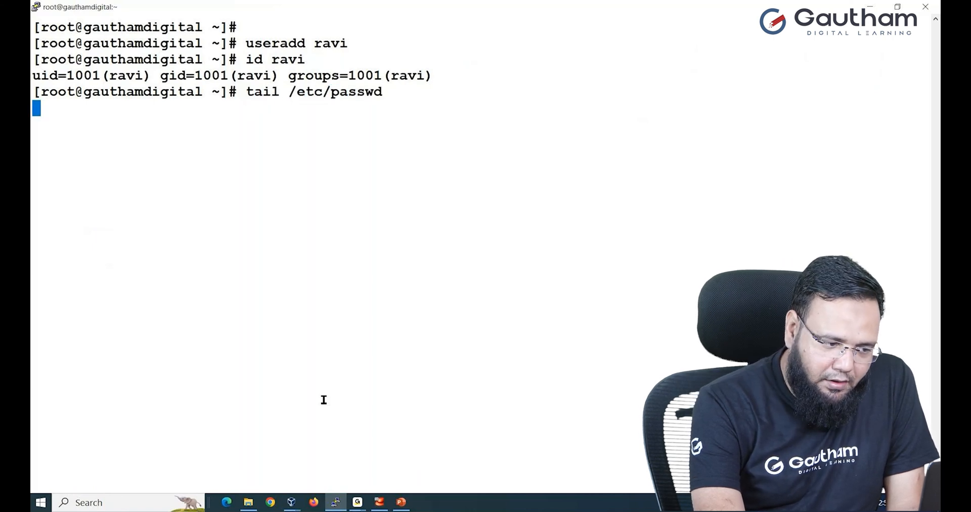
{"action": "key", "text": "Return"}
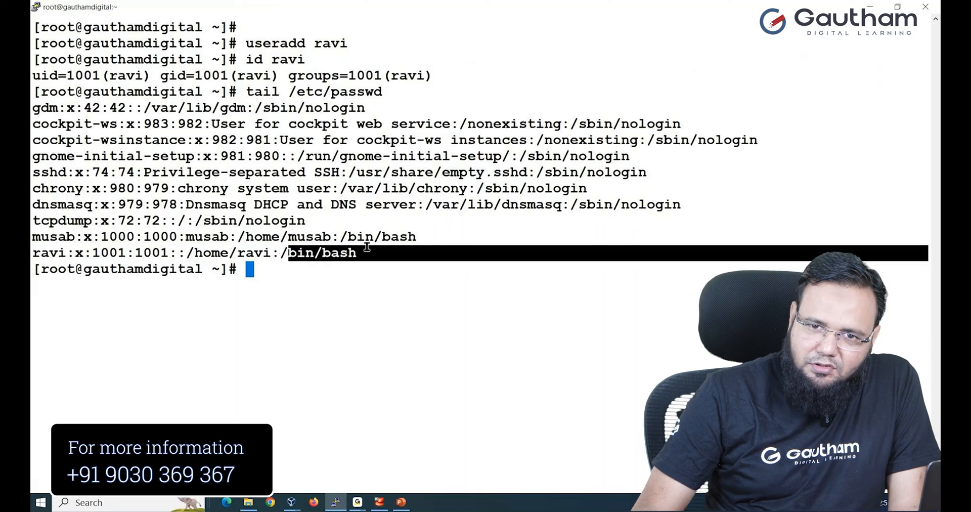
{"action": "type", "text": "t"}
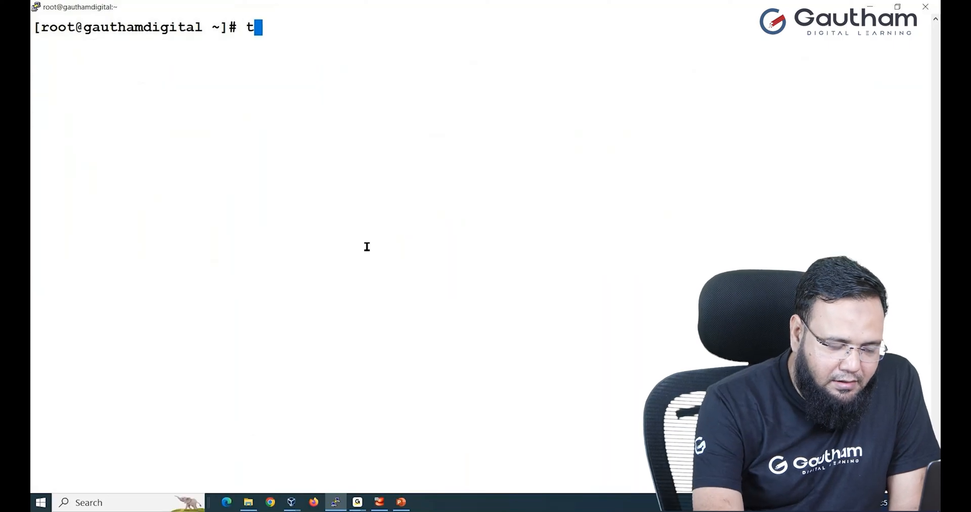
Step: Show the /etc/shadow tail and highlight the !! marker in ravi's entry
{"action": "type", "text": "ail /etc/"}
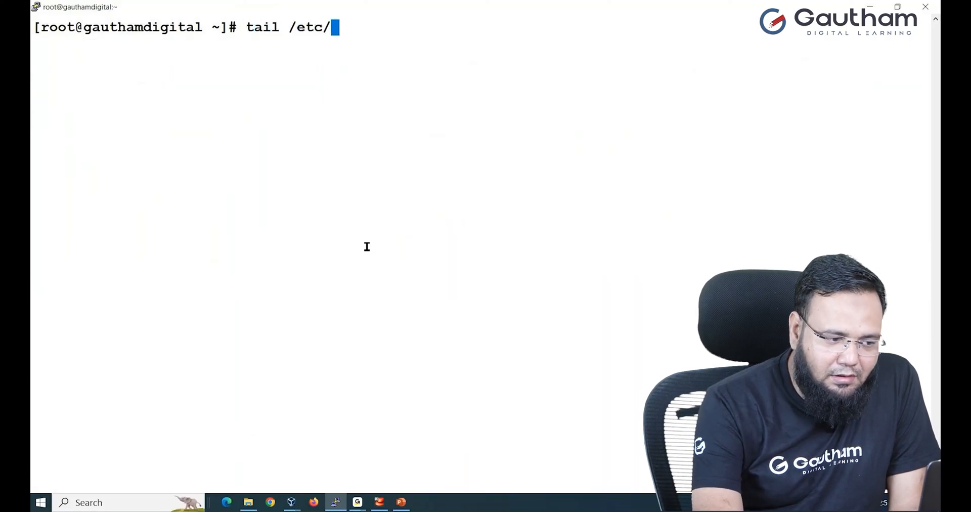
{"action": "type", "text": "shadow"}
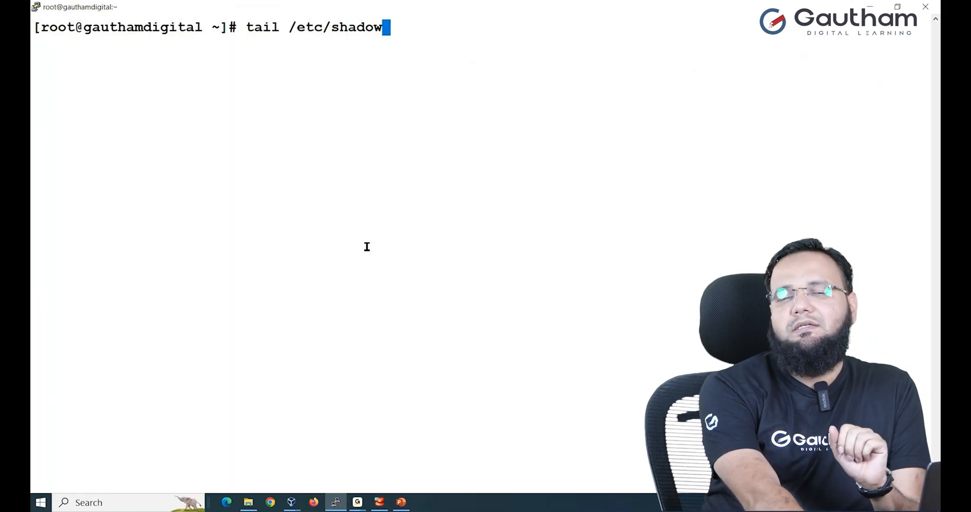
{"action": "key", "text": "Return"}
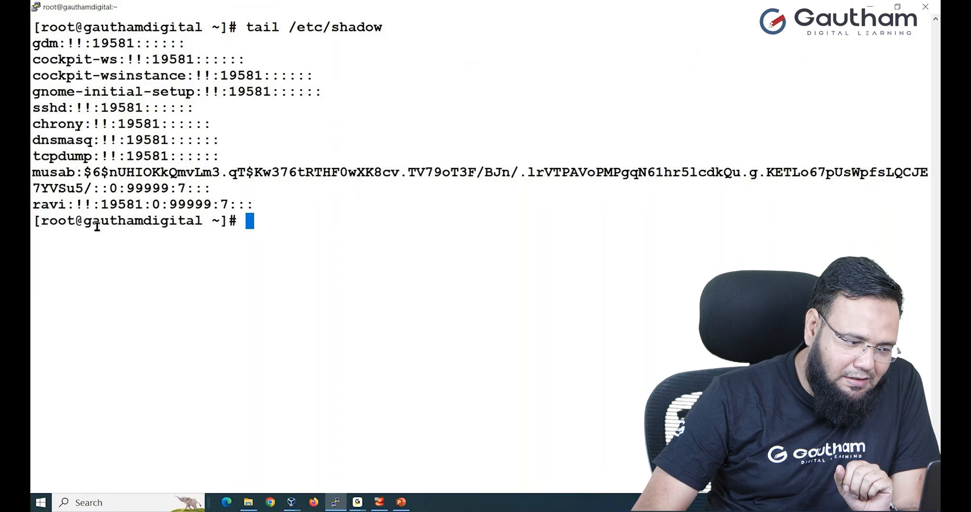
{"action": "double_click", "coordinate": [80, 204]}
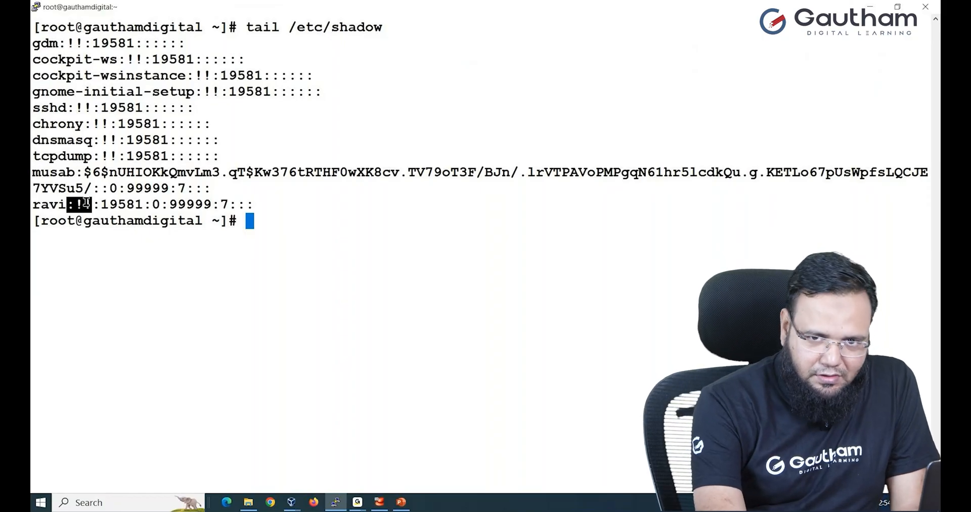
{"action": "type", "text": "p"}
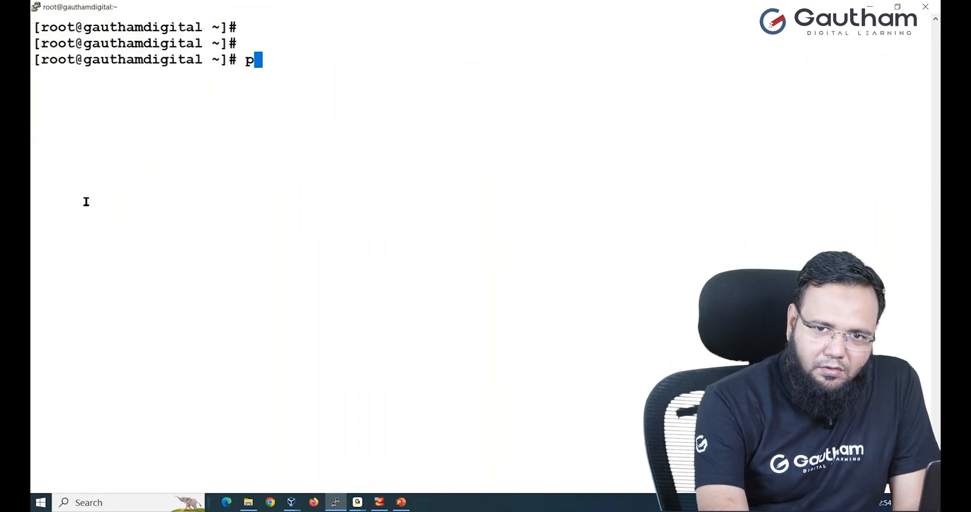
Step: Set a password for ravi with passwd, accepting the under-8-characters warning
{"action": "type", "text": "asswd"}
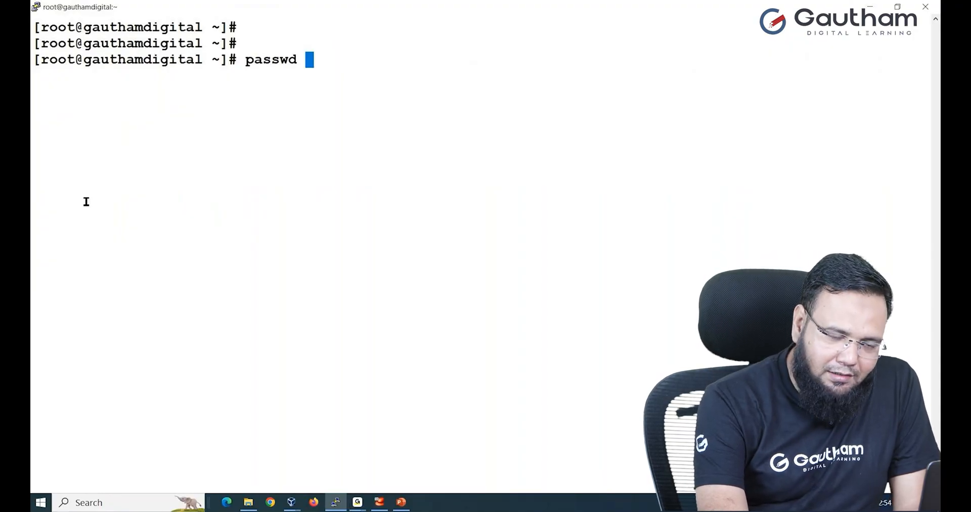
{"action": "type", "text": "ravi"}
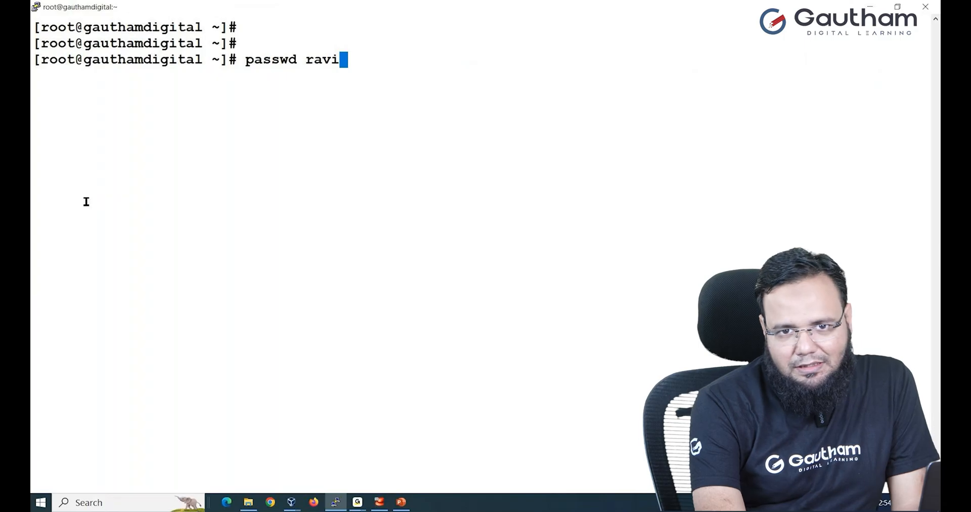
{"action": "key", "text": "Return"}
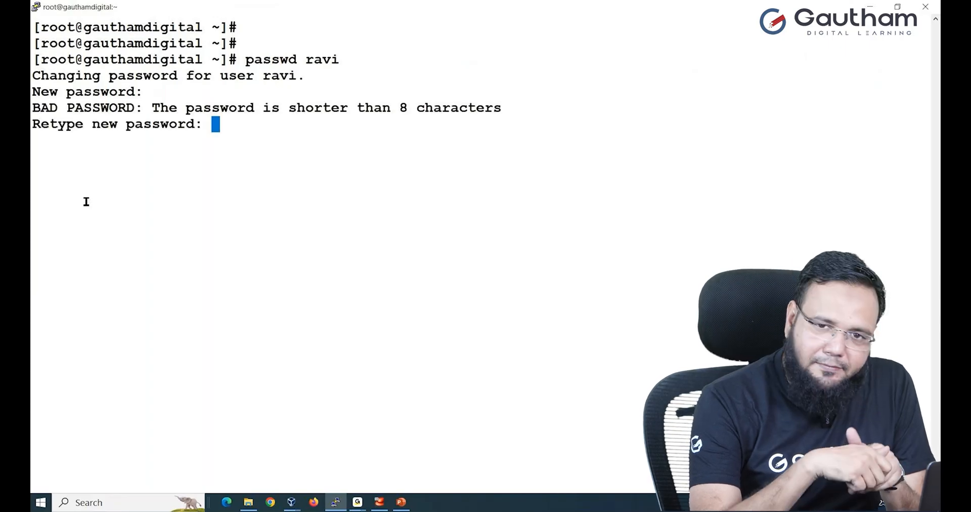
{"action": "key", "text": "Return"}
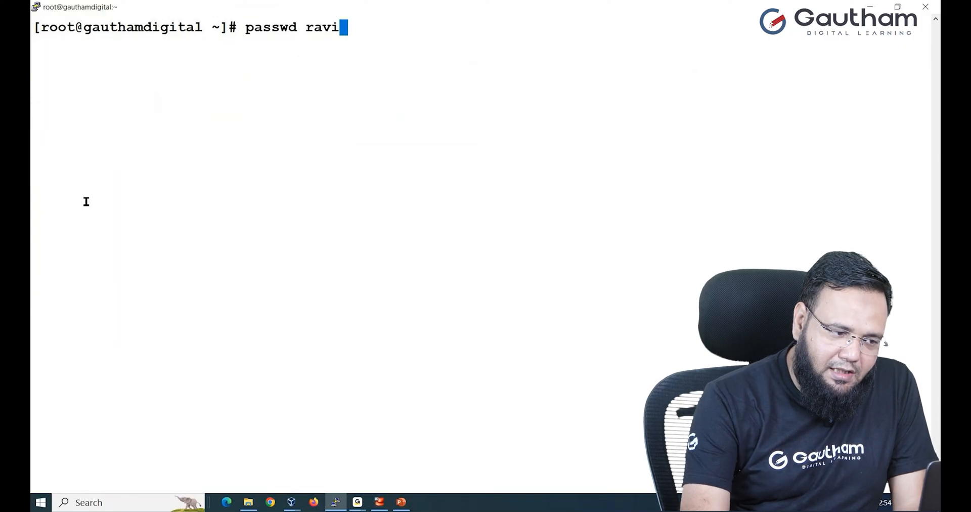
Step: Verify ravi's shadow entry now has a hash, then log in as ravi in a new session
{"action": "type", "text": "tail /etc/shadow"}
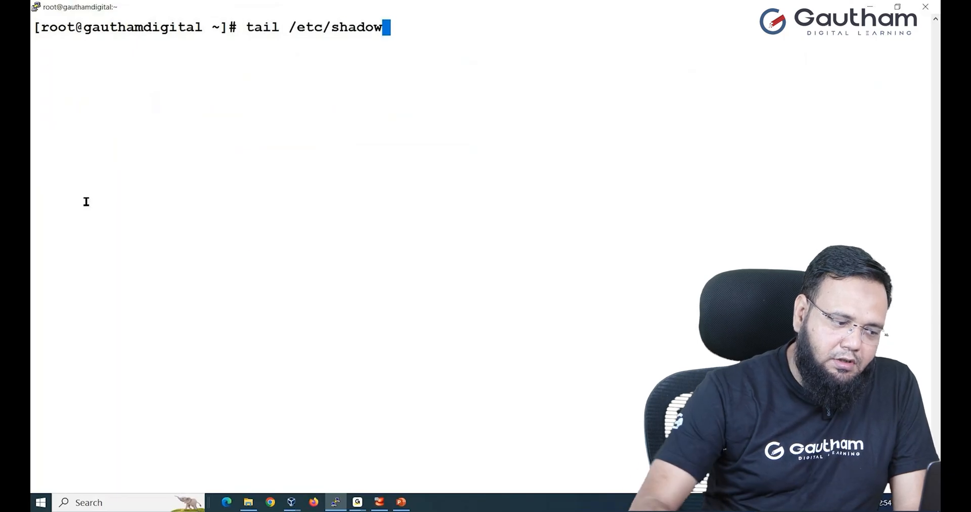
{"action": "key", "text": "Return"}
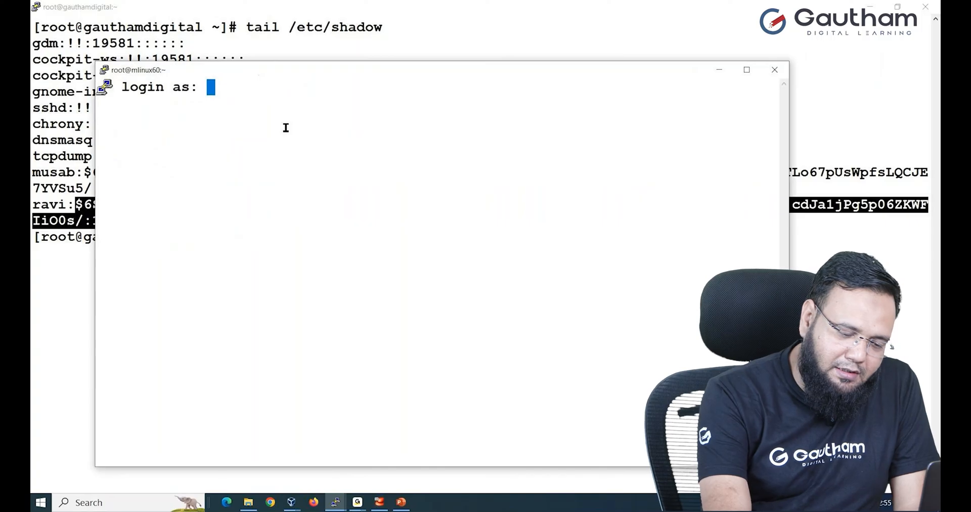
{"action": "type", "text": "ravi"}
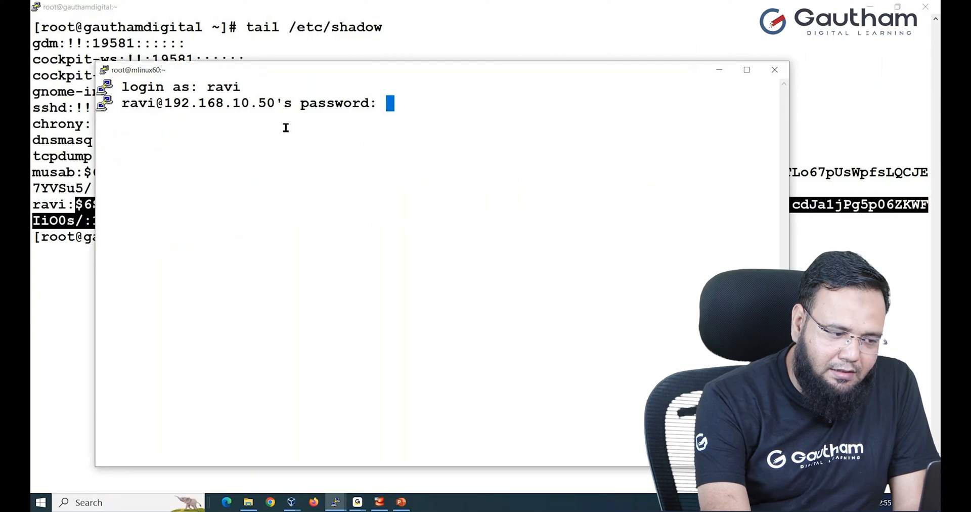
{"action": "key", "text": "Return"}
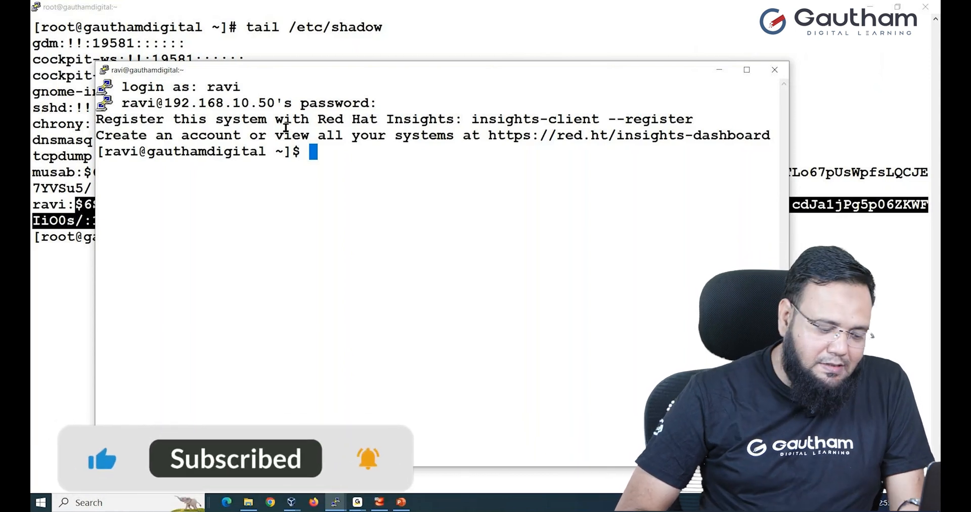
Step: In the root session, display the /etc/passwd tail showing ravi's empty comment field
{"action": "left_click", "coordinate": [774, 69]}
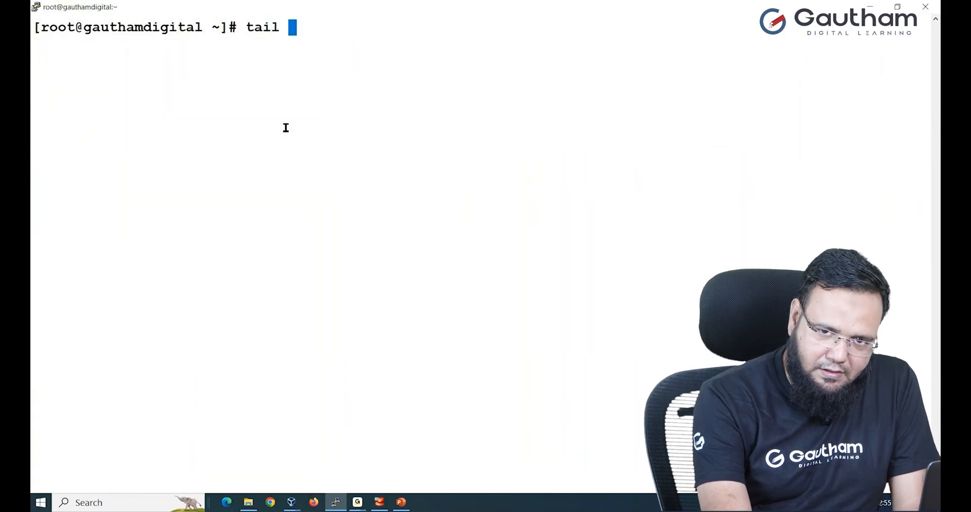
{"action": "type", "text": "/etc/passwd"}
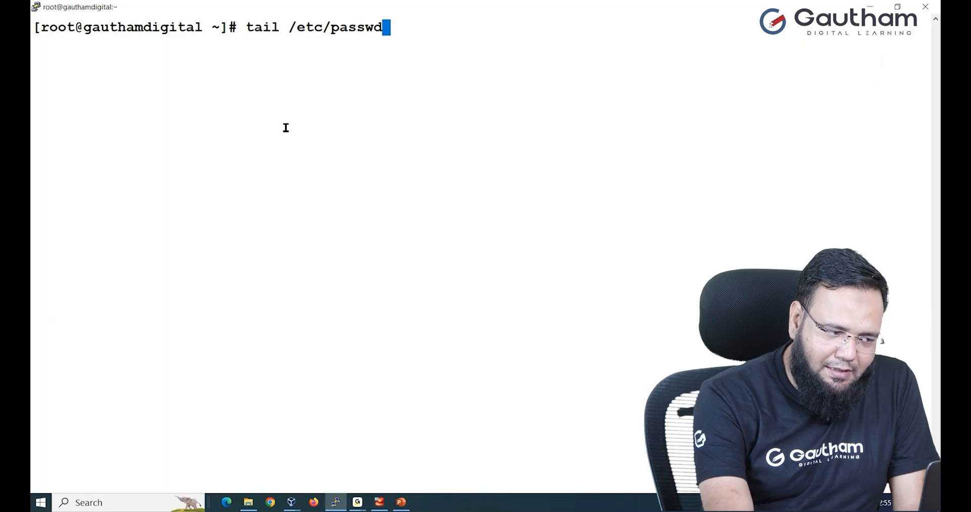
{"action": "key", "text": "Return"}
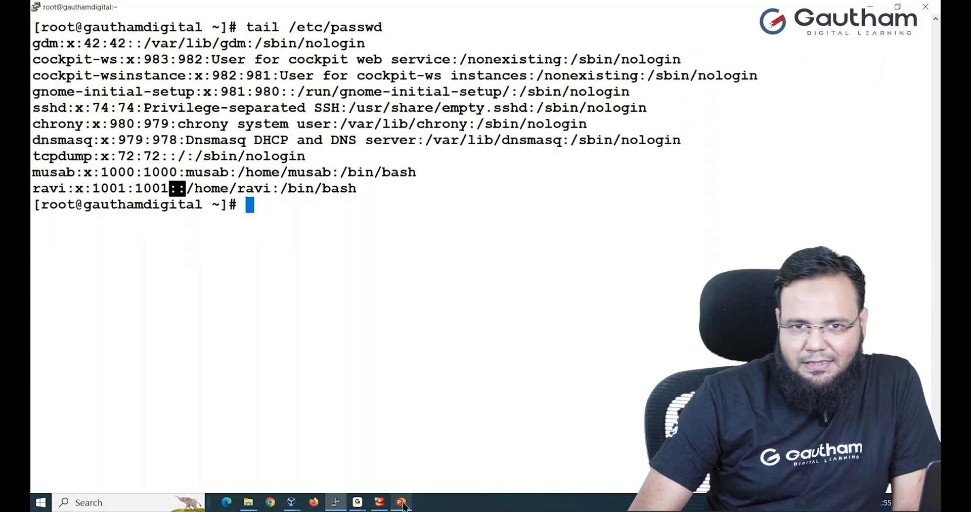
Step: Bring up the slide on creating users, with useradd options and passwd syntax
{"action": "left_click", "coordinate": [401, 502]}
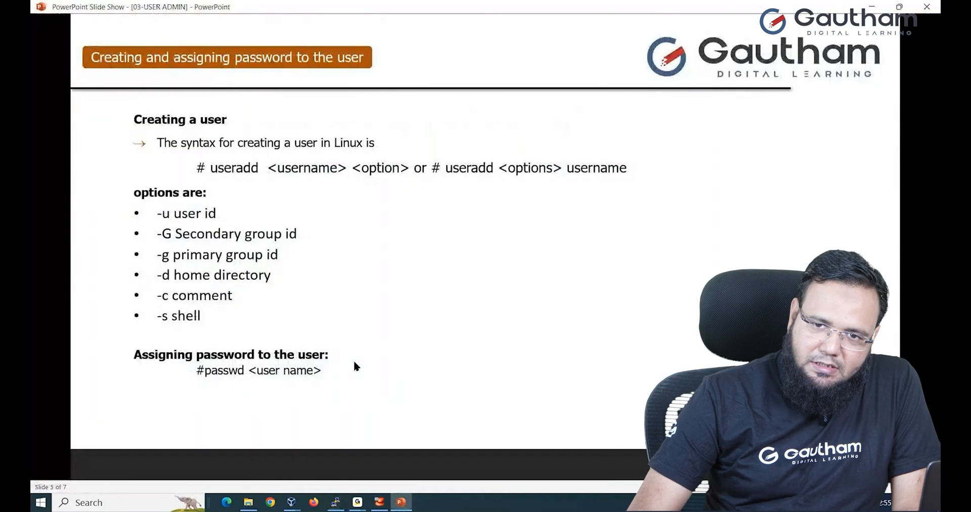
{"action": "mouse_move", "coordinate": [170, 223]}
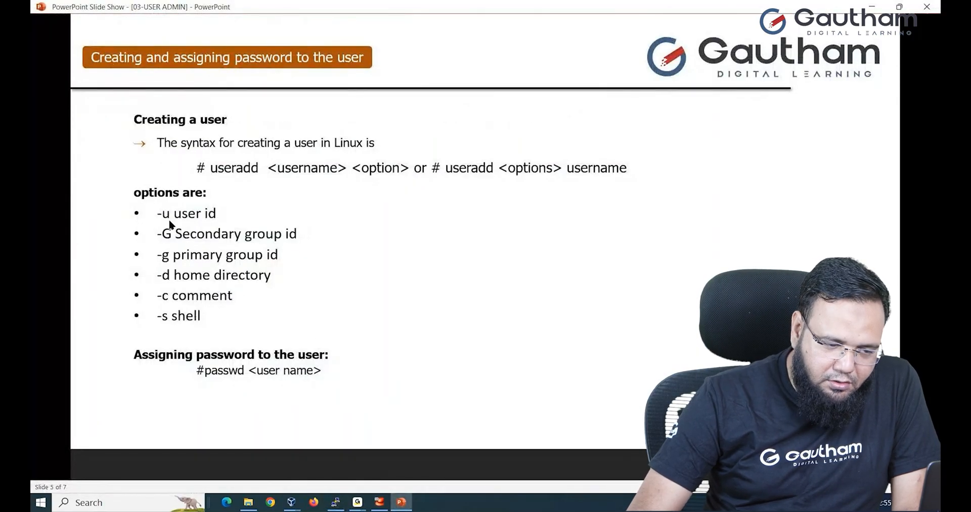
{"action": "mouse_move", "coordinate": [164, 225]}
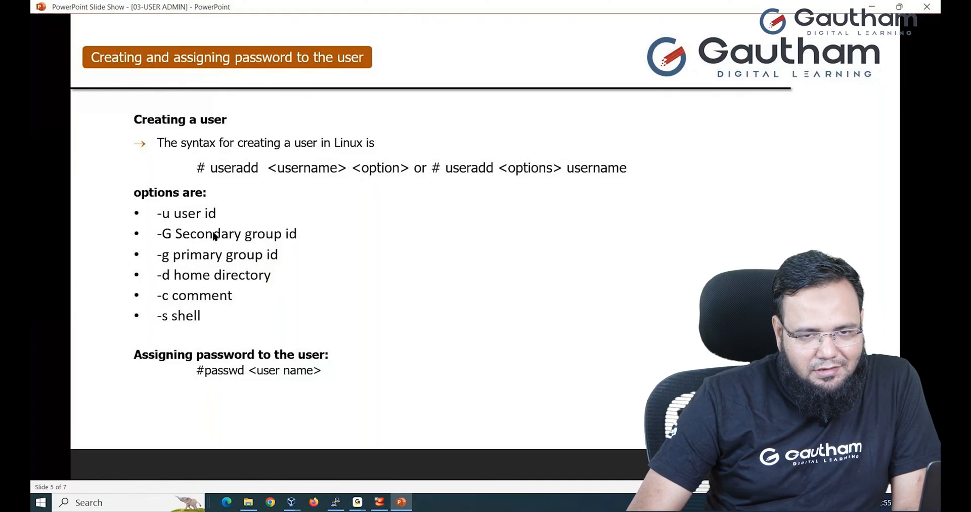
{"action": "mouse_move", "coordinate": [178, 269]}
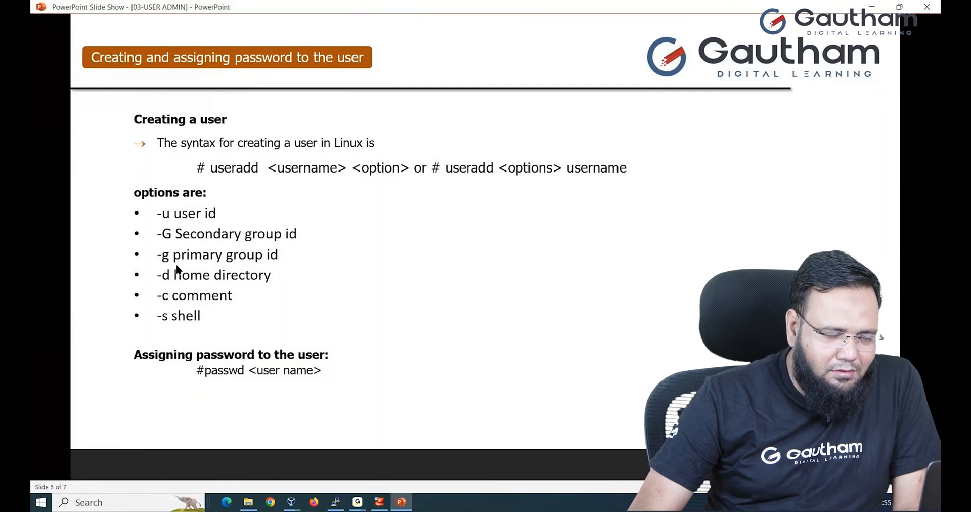
{"action": "mouse_move", "coordinate": [205, 244]}
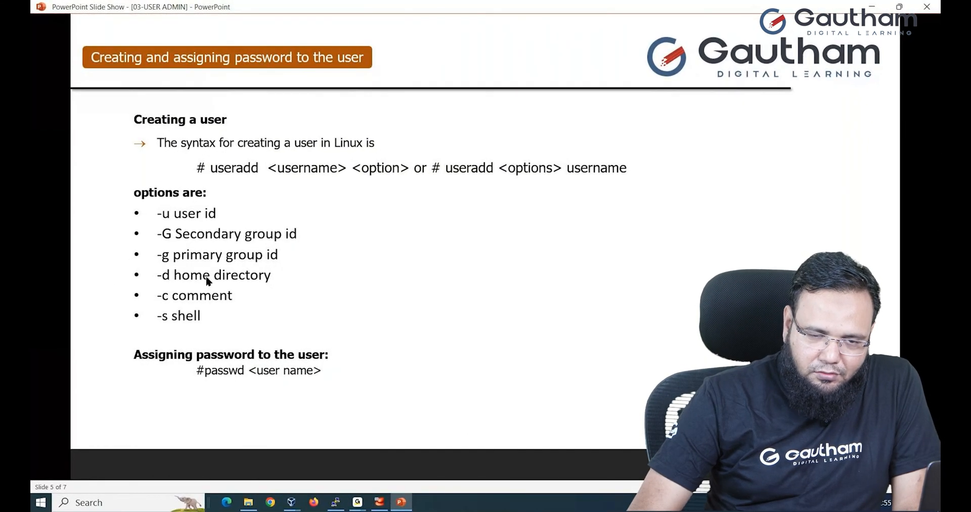
{"action": "mouse_move", "coordinate": [172, 304]}
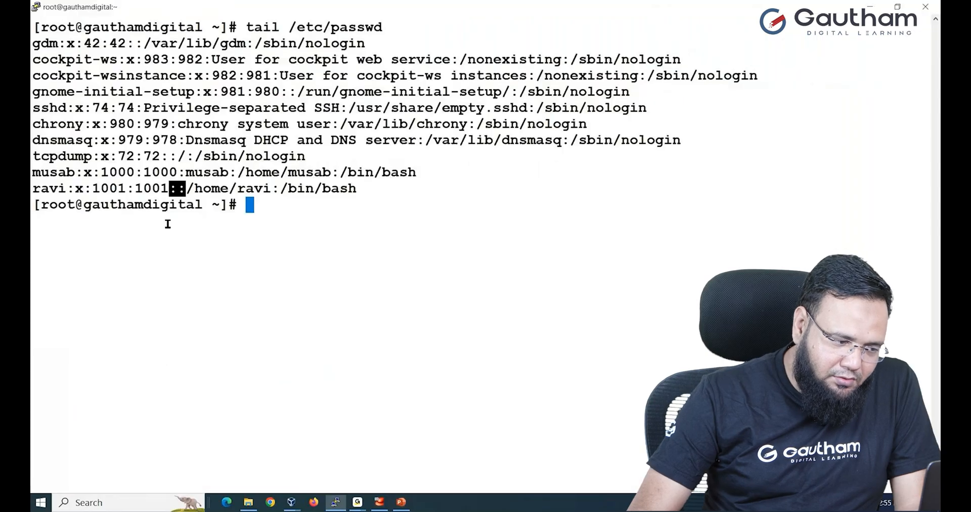
Step: Run usermod -u 1050 ravi, then list the last /etc/passwd entries with tail
{"action": "double_click", "coordinate": [108, 188]}
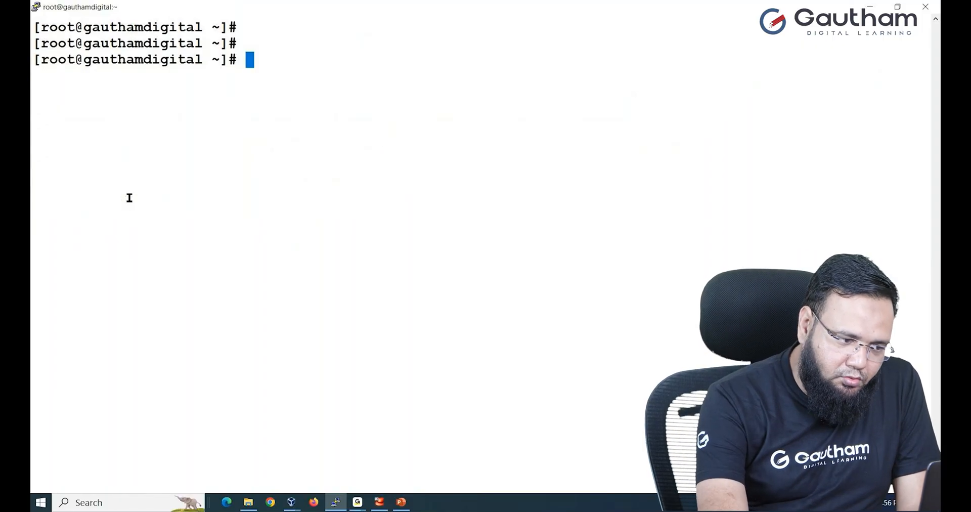
{"action": "type", "text": "usermod -"}
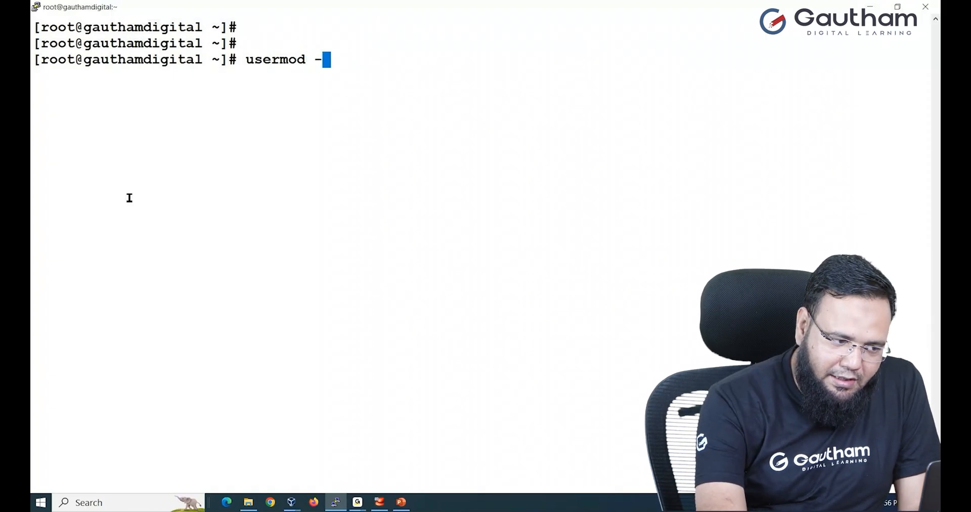
{"action": "type", "text": "u"}
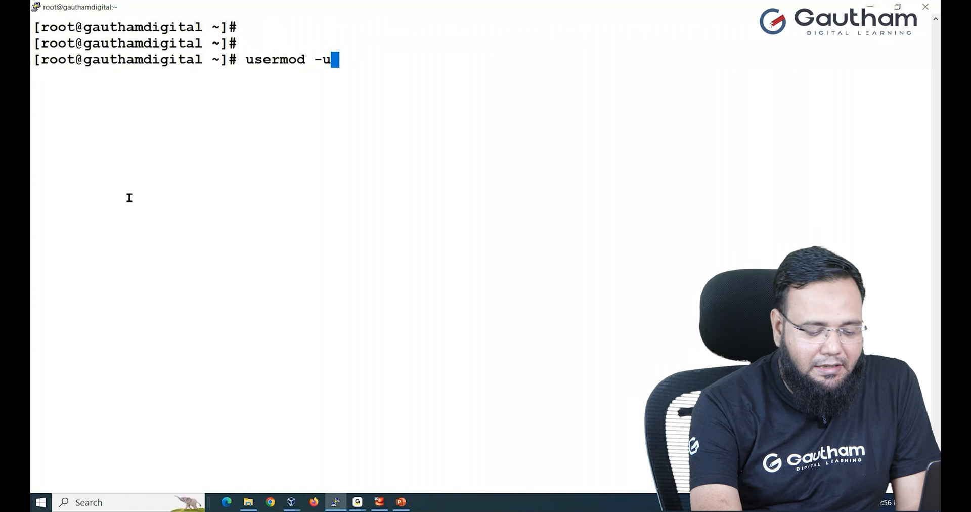
{"action": "type", "text": "1050"}
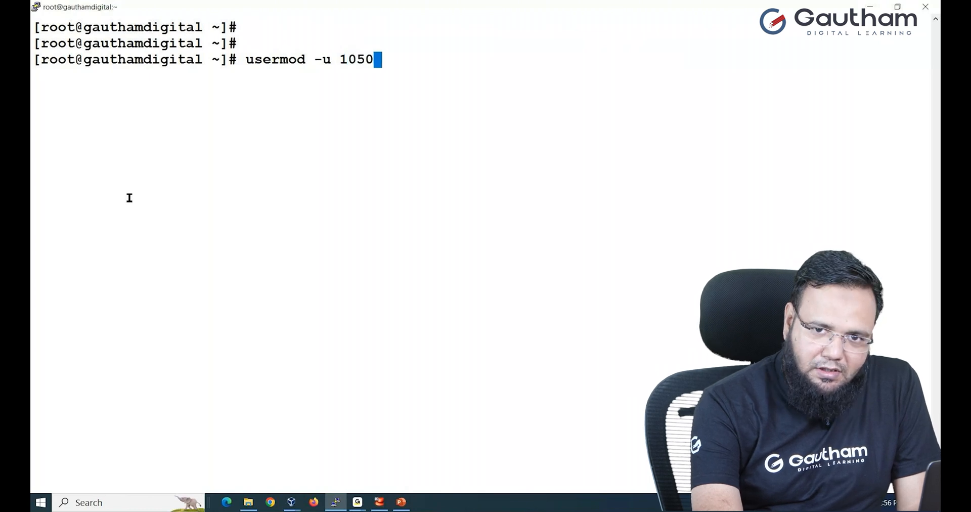
{"action": "type", "text": "ravi"}
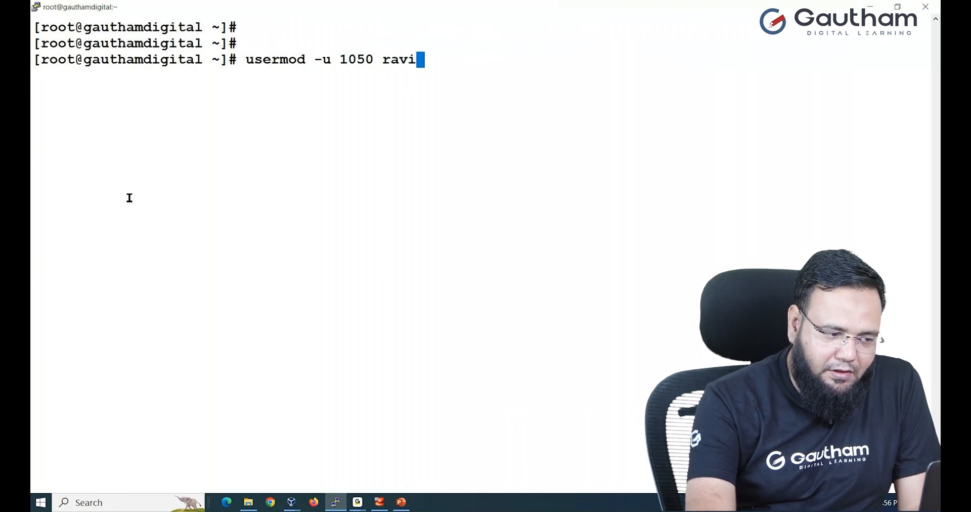
{"action": "type", "text": "tail /etc/passwd"}
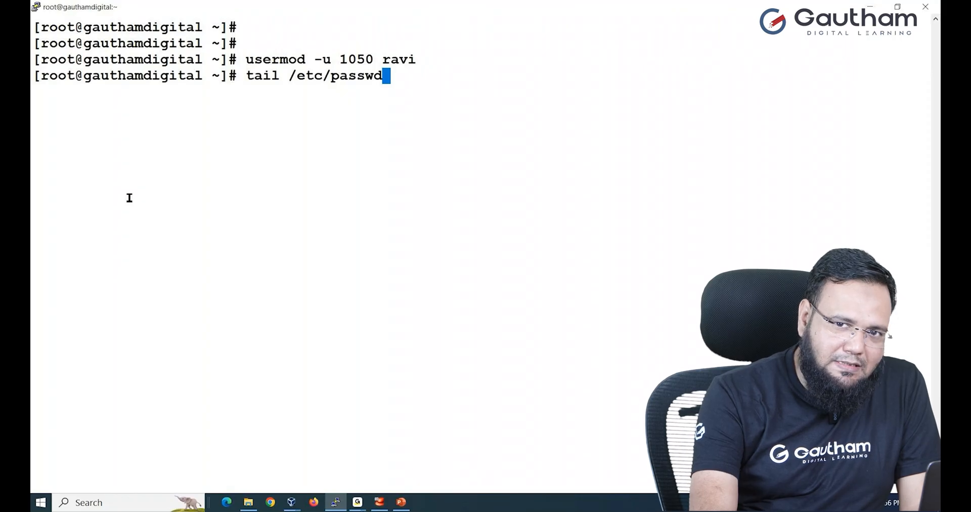
{"action": "key", "text": "Return"}
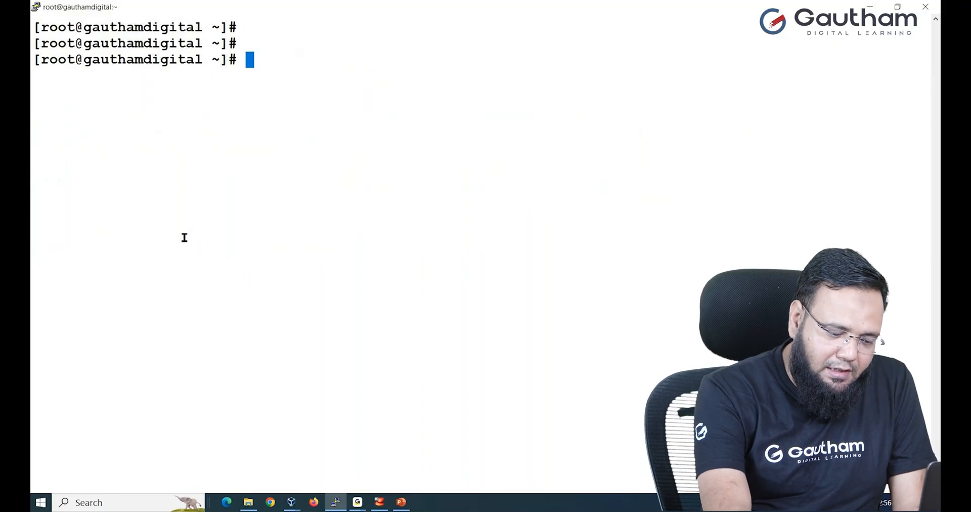
Step: Run usermod -c Manager ravi to add the comment Manager
{"action": "type", "text": "usermod -"}
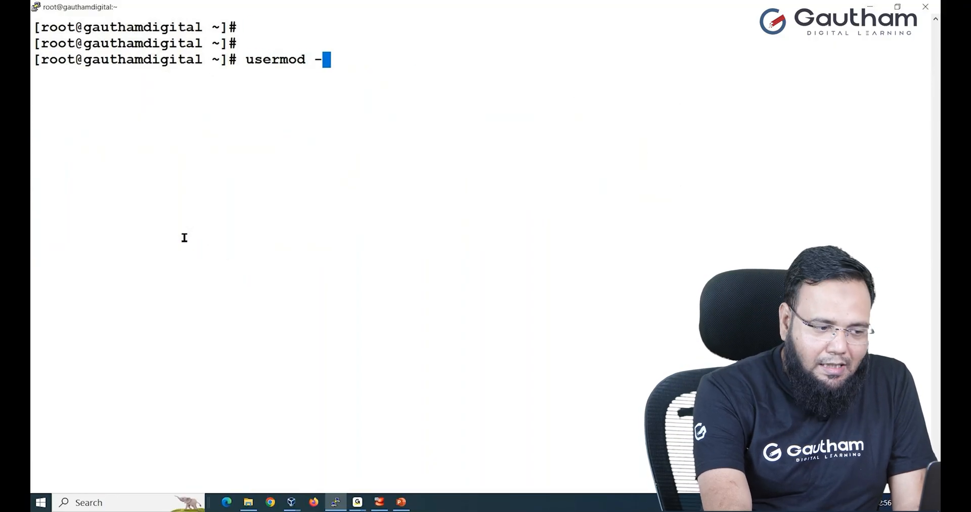
{"action": "type", "text": "c M"}
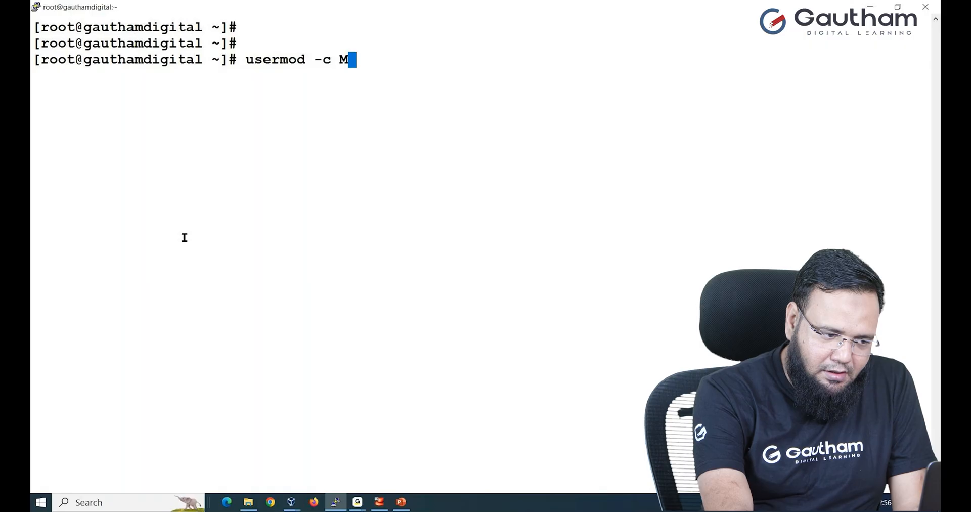
{"action": "type", "text": "anager ravi"}
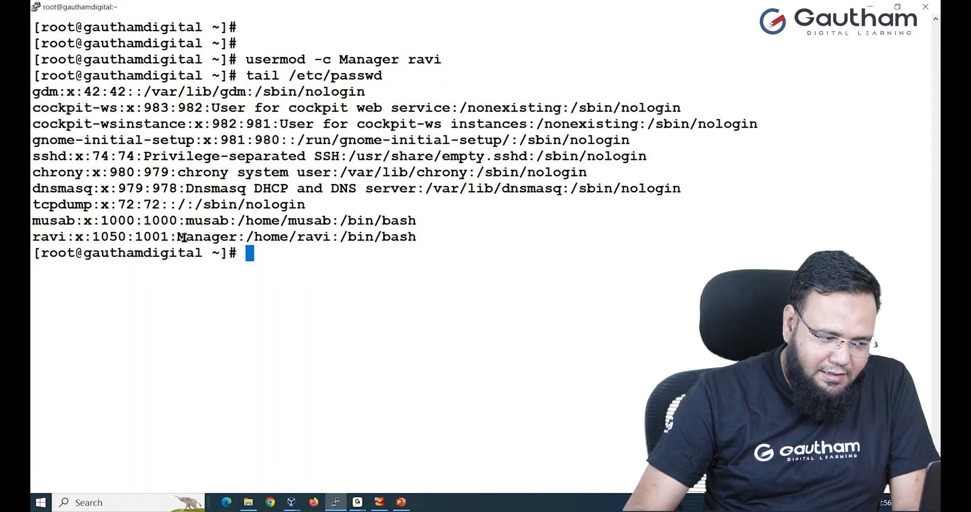
{"action": "double_click", "coordinate": [207, 236]}
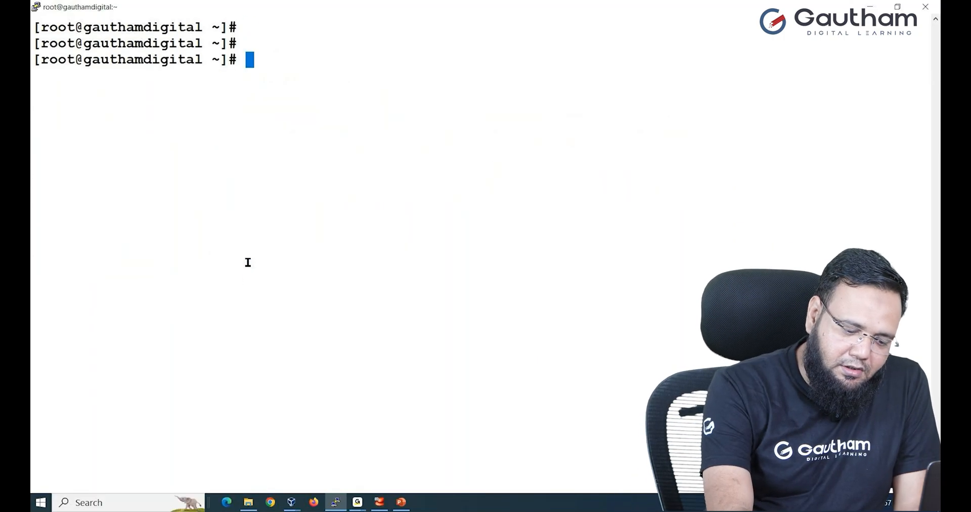
{"action": "type", "text": "userdel"}
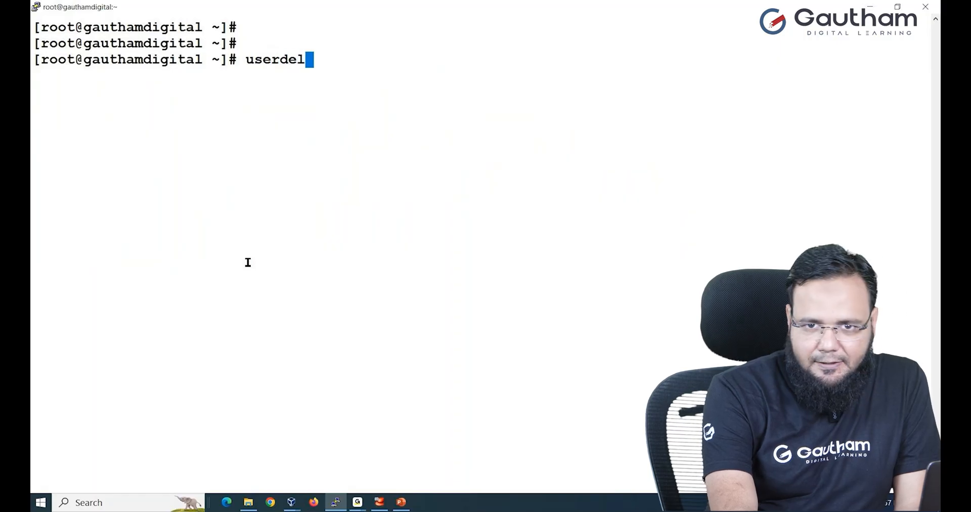
{"action": "key", "text": "Return"}
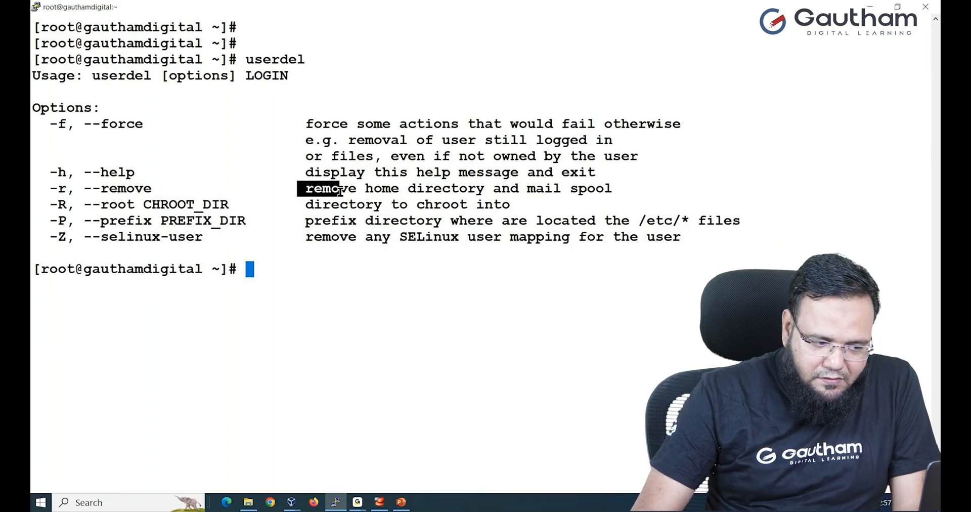
{"action": "left_click_drag", "start_coordinate": [315, 189], "coordinate": [514, 188]}
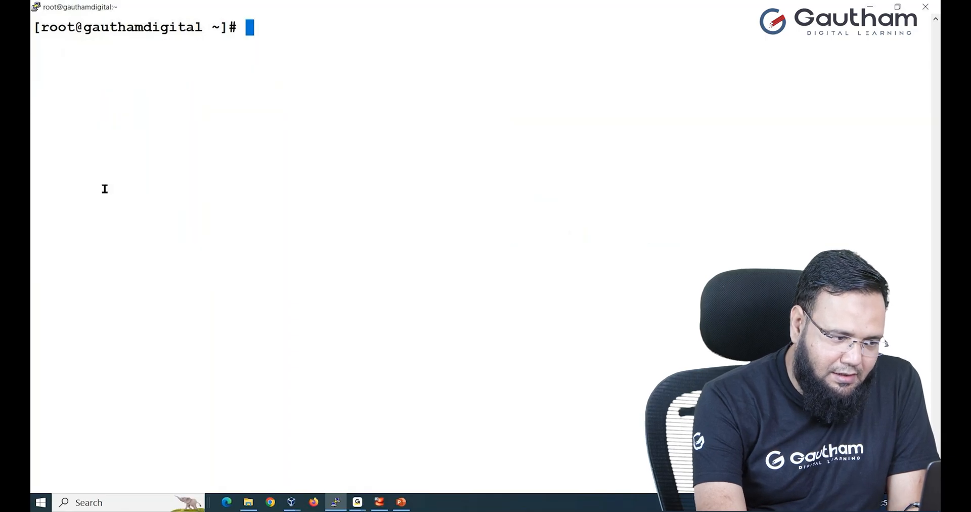
Step: Run userdel -r ravi to remove ravi and its home directory
{"action": "type", "text": "userdel"}
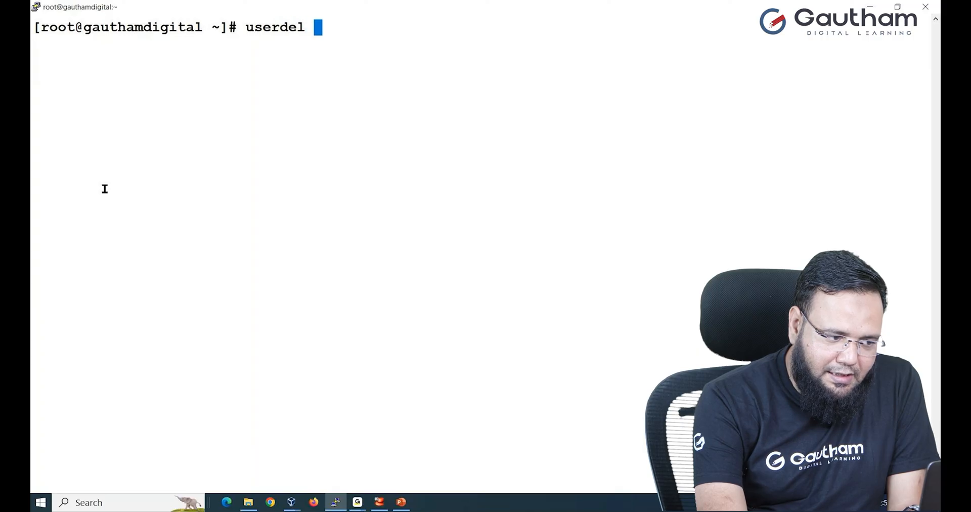
{"action": "type", "text": "-r"}
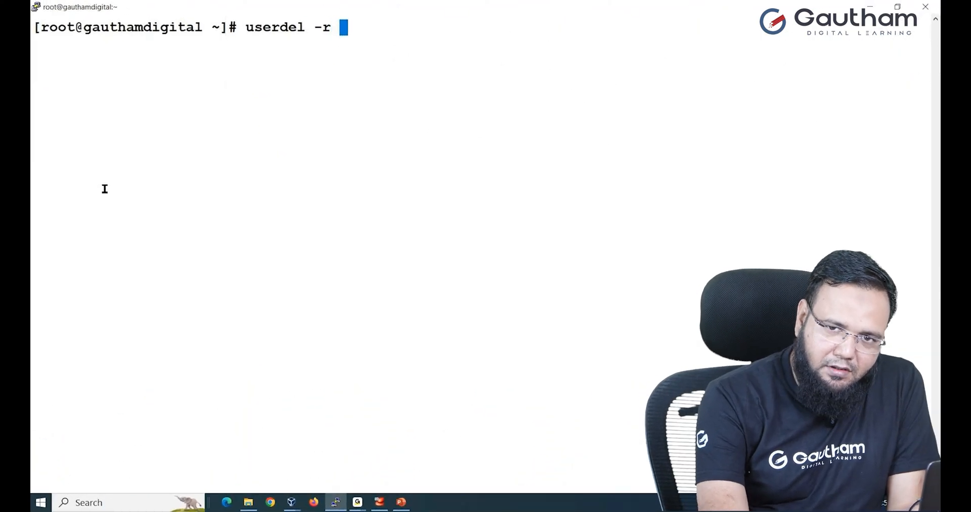
{"action": "type", "text": "rav"}
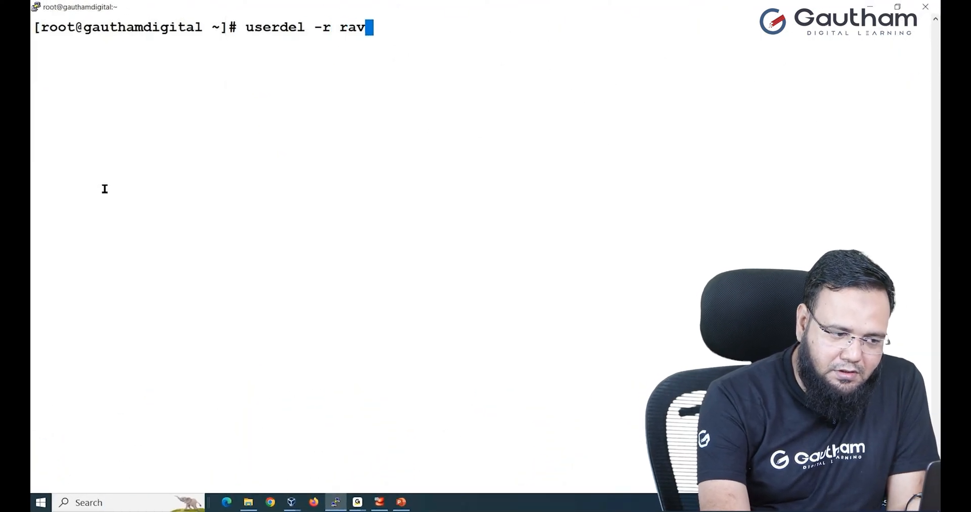
{"action": "key", "text": "Return"}
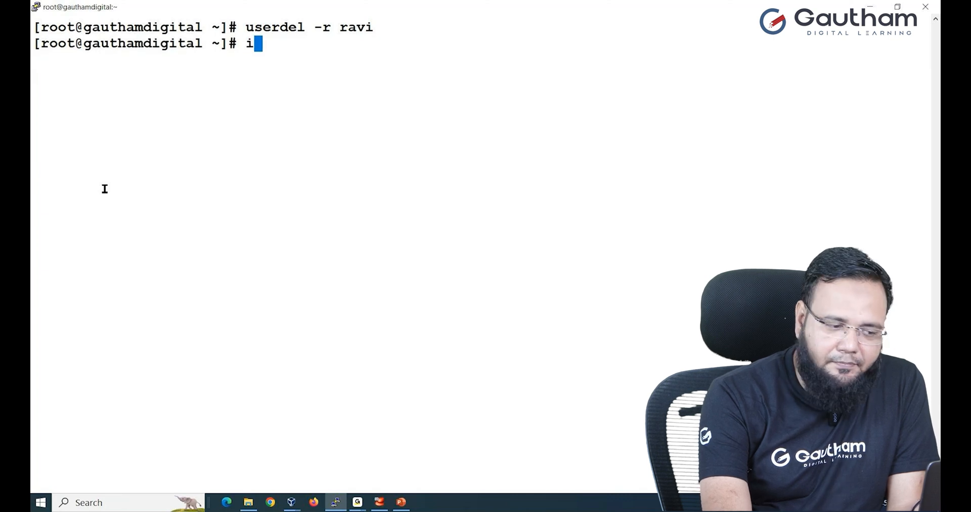